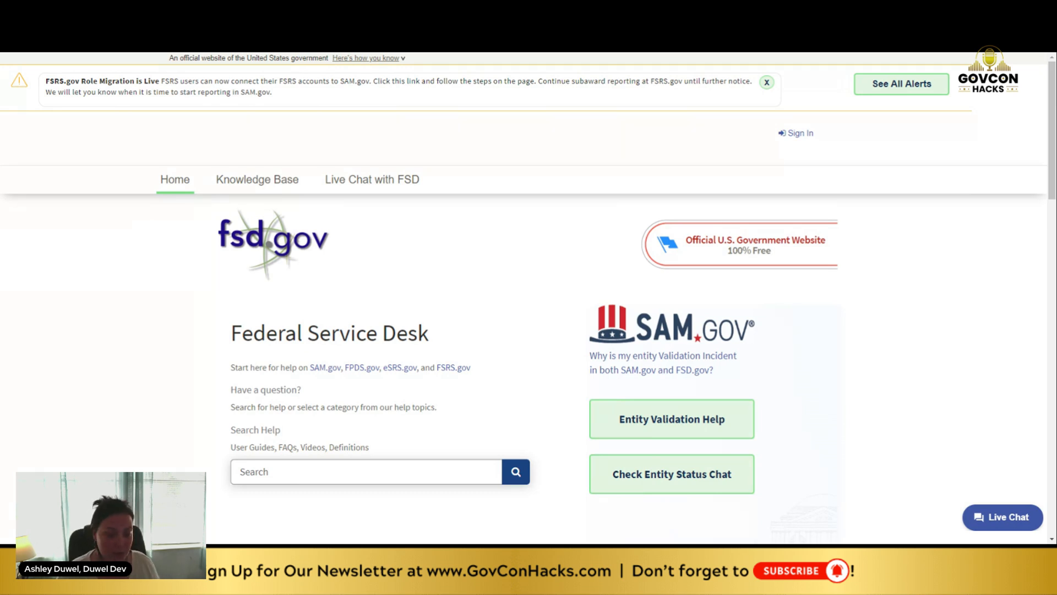
Step: Search FSD.gov help for 'entity admin' and open the non-federal entity administrator article
click(366, 471)
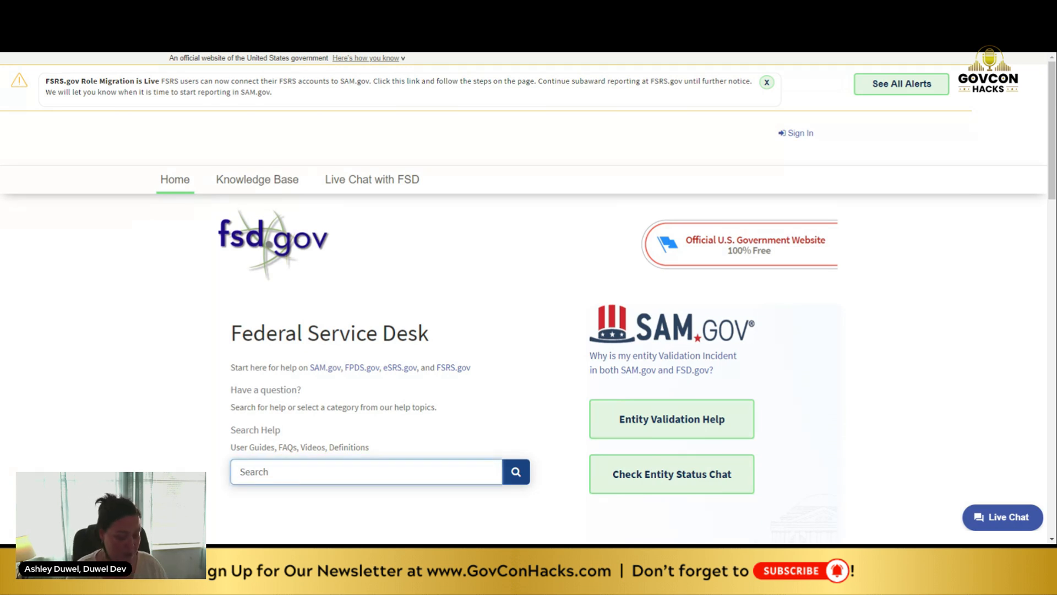
text(en)
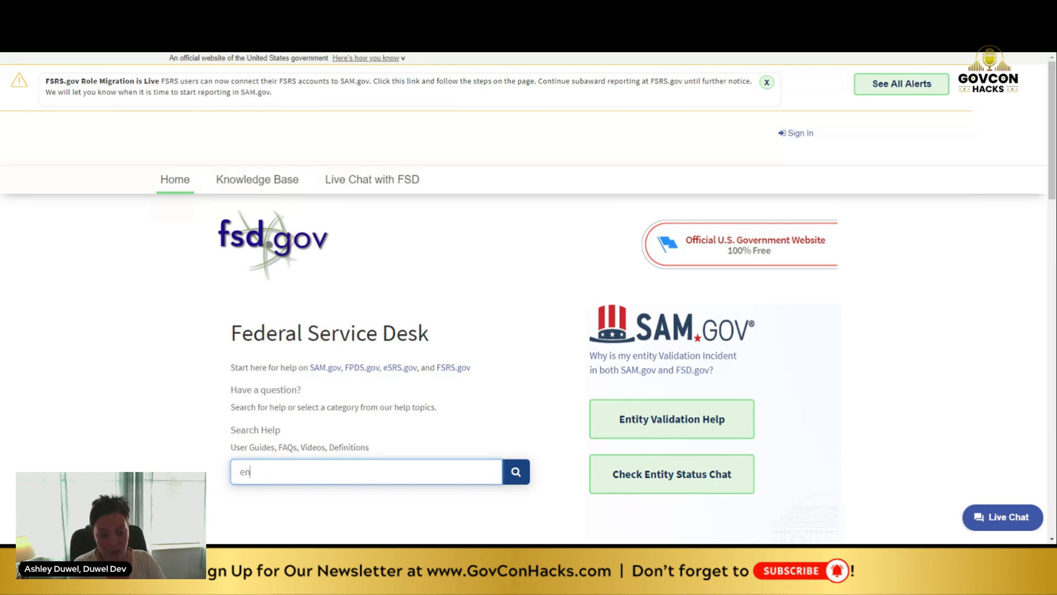
text(entity admin)
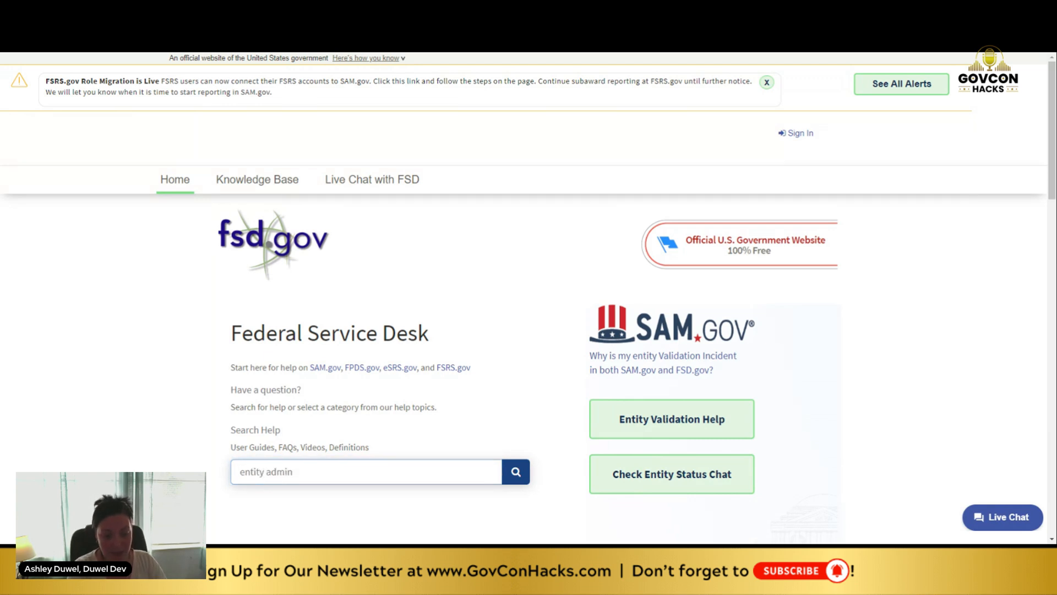
click(516, 472)
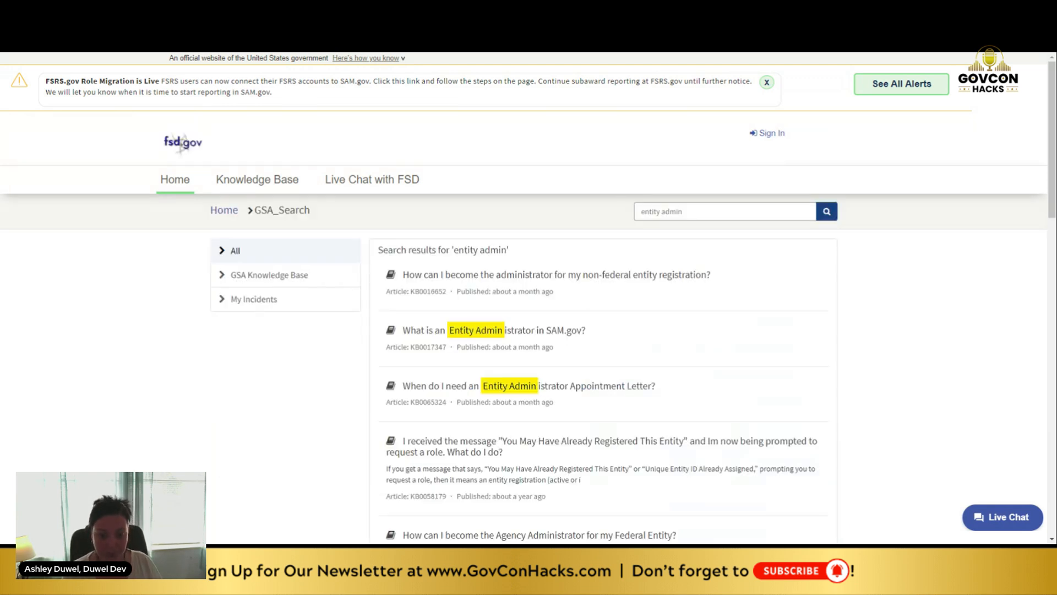
mouse_move(546, 285)
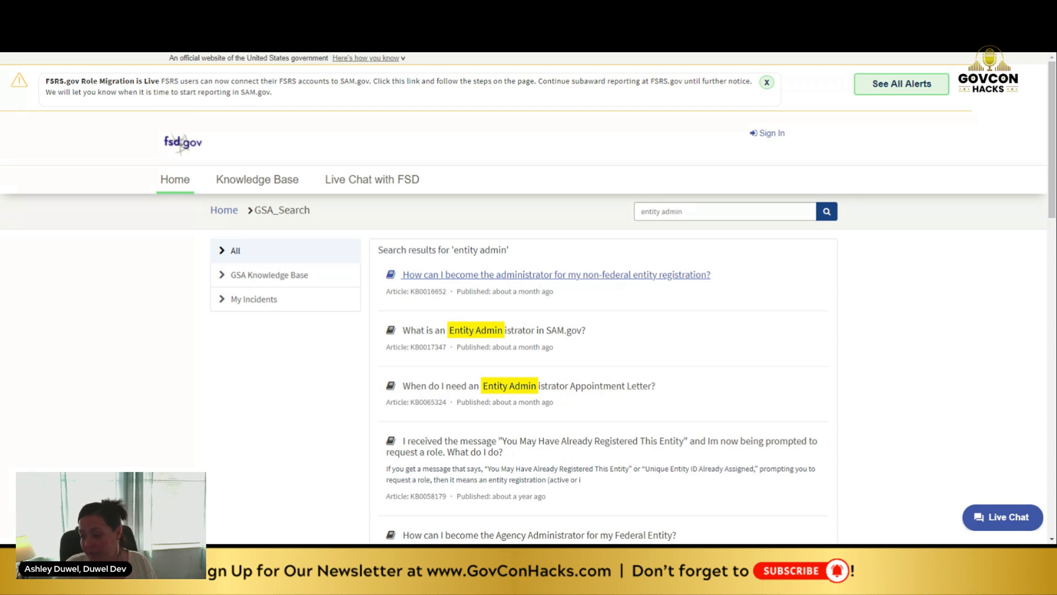
mouse_move(567, 305)
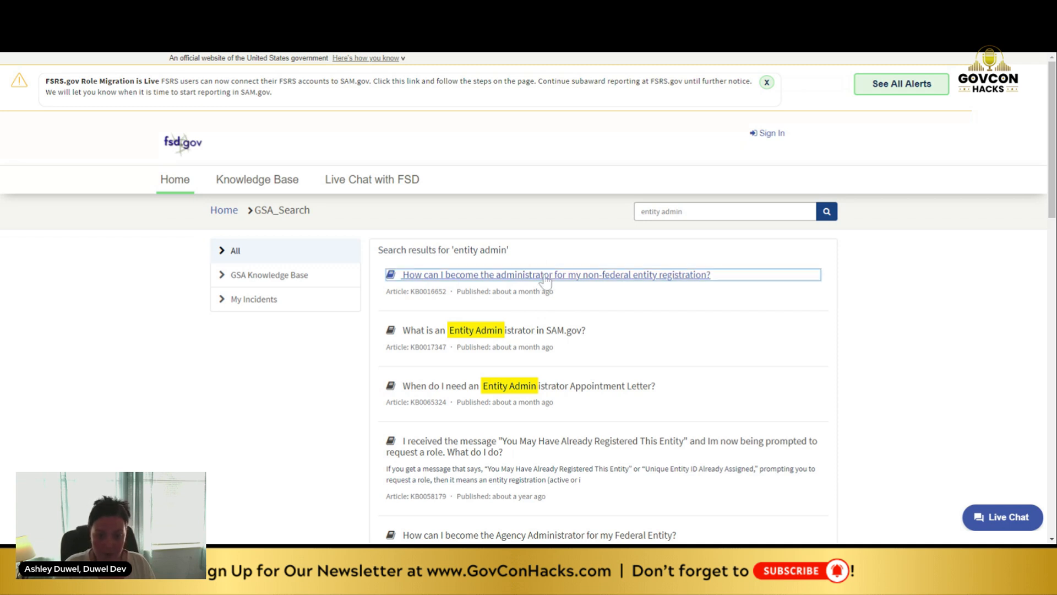
click(545, 275)
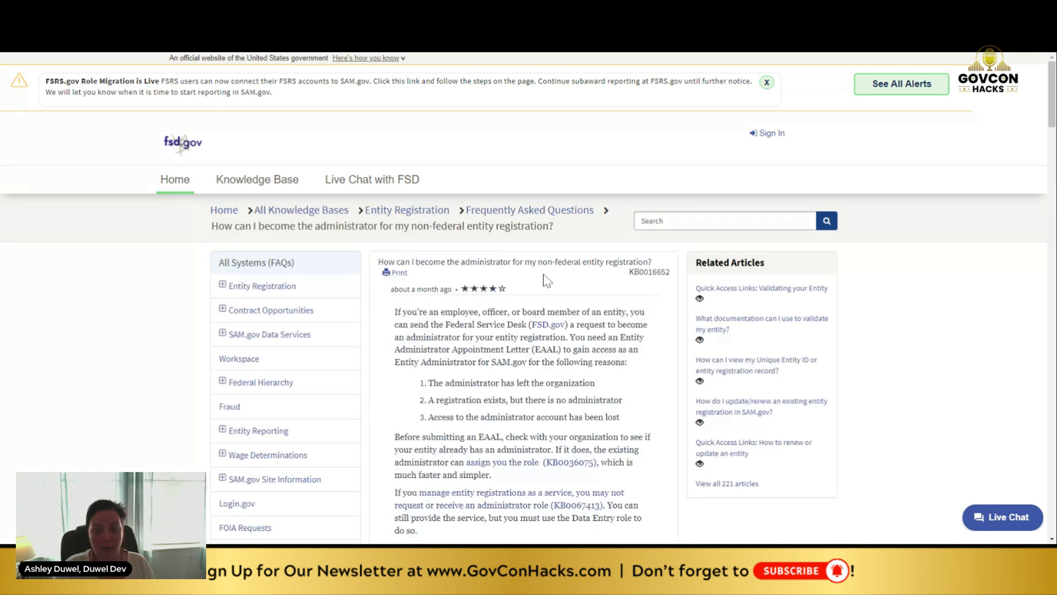
mouse_move(833, 382)
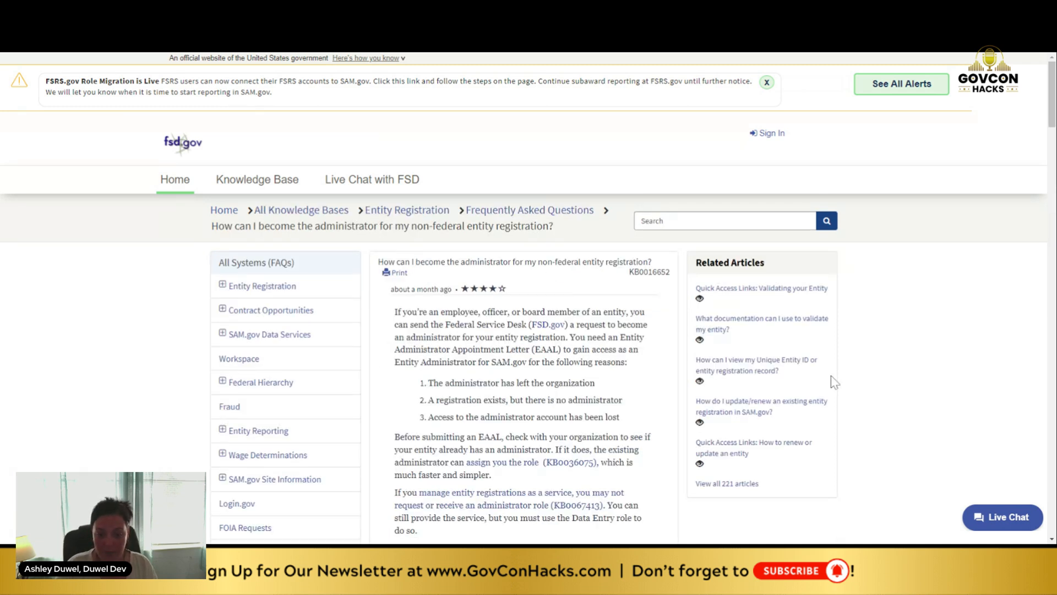
scroll(down, 3)
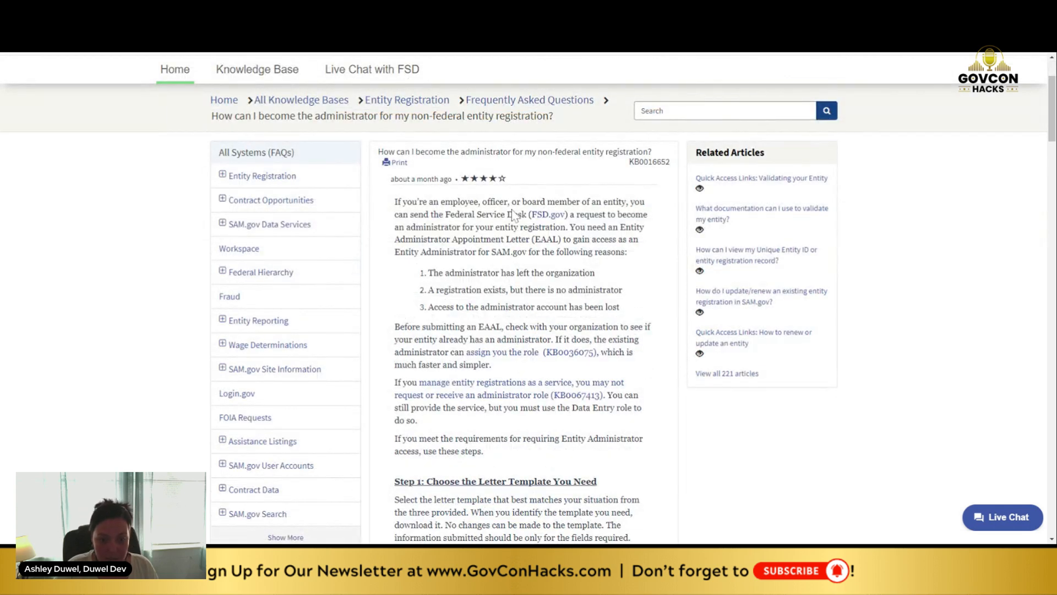
mouse_move(513, 217)
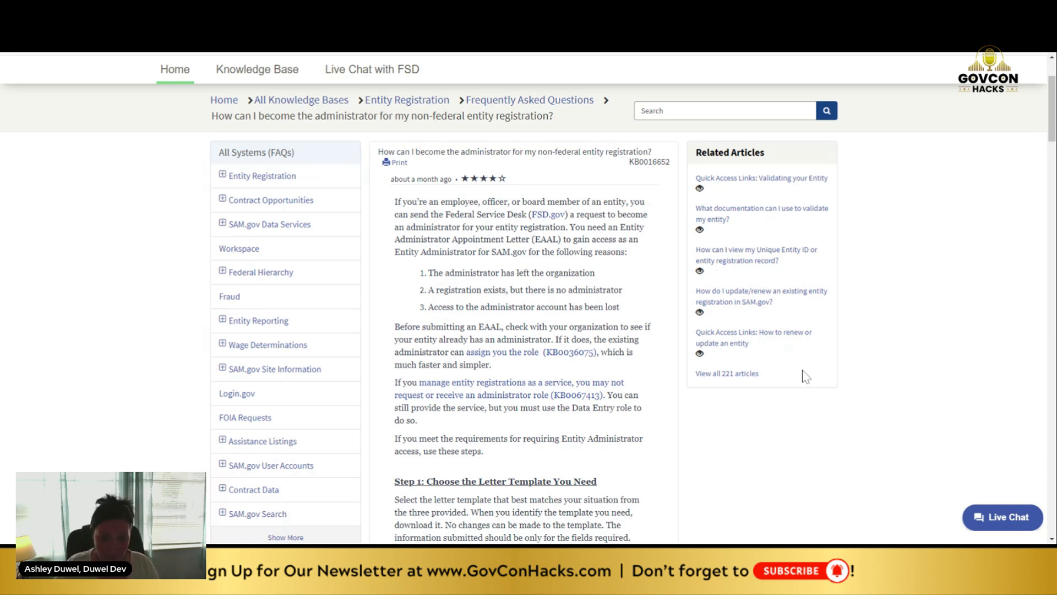
scroll(down, 3)
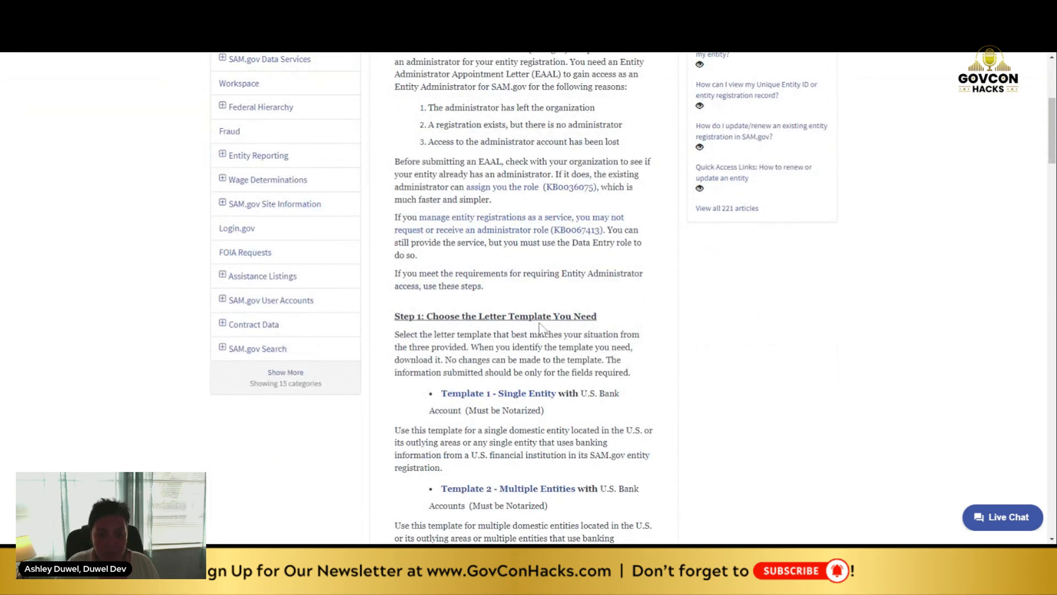
scroll(down, 3)
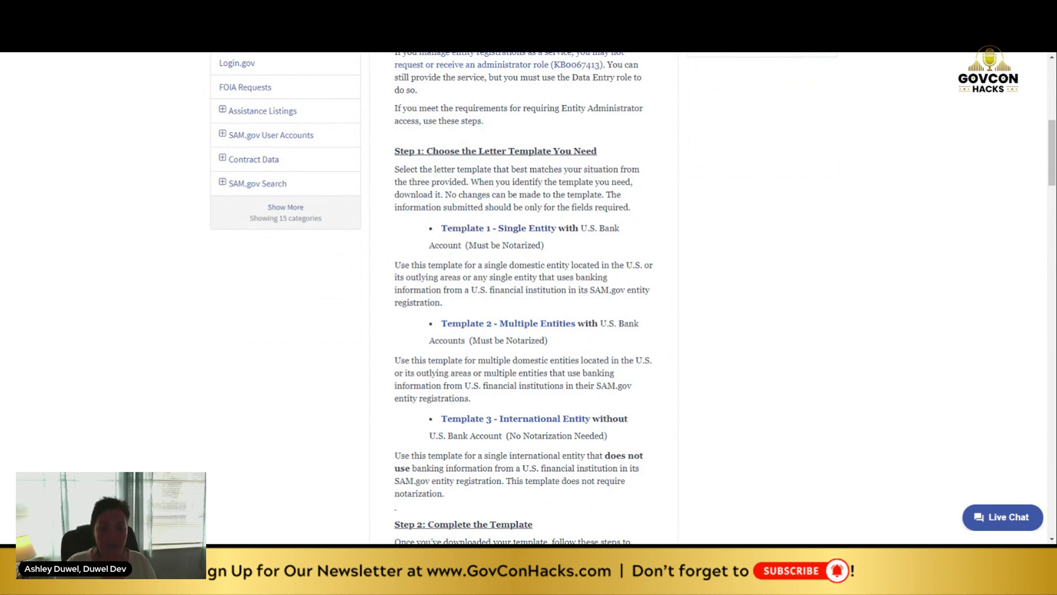
mouse_move(506, 331)
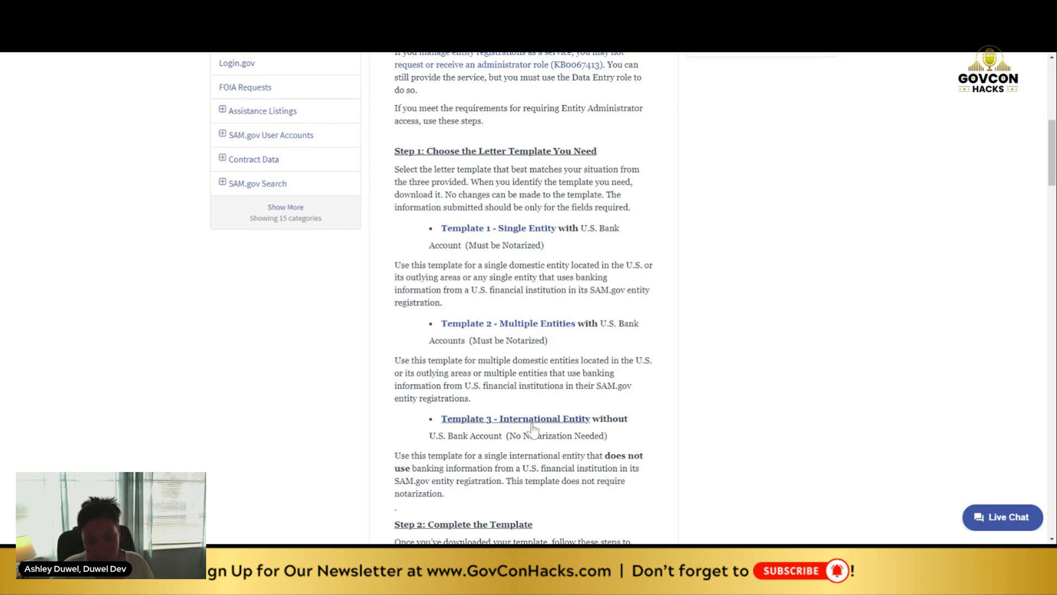
mouse_move(497, 232)
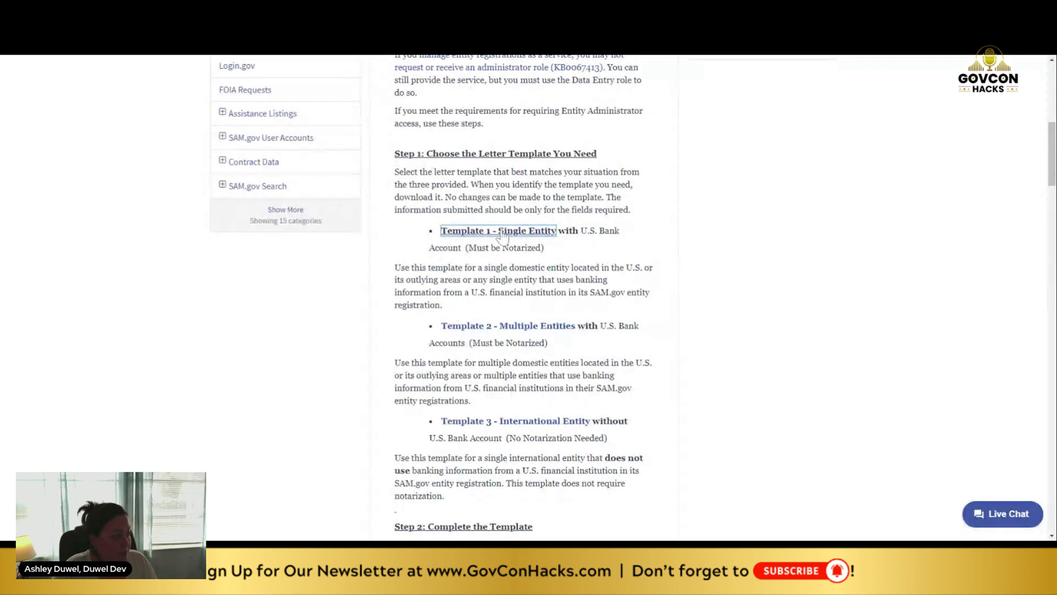
mouse_move(393, 137)
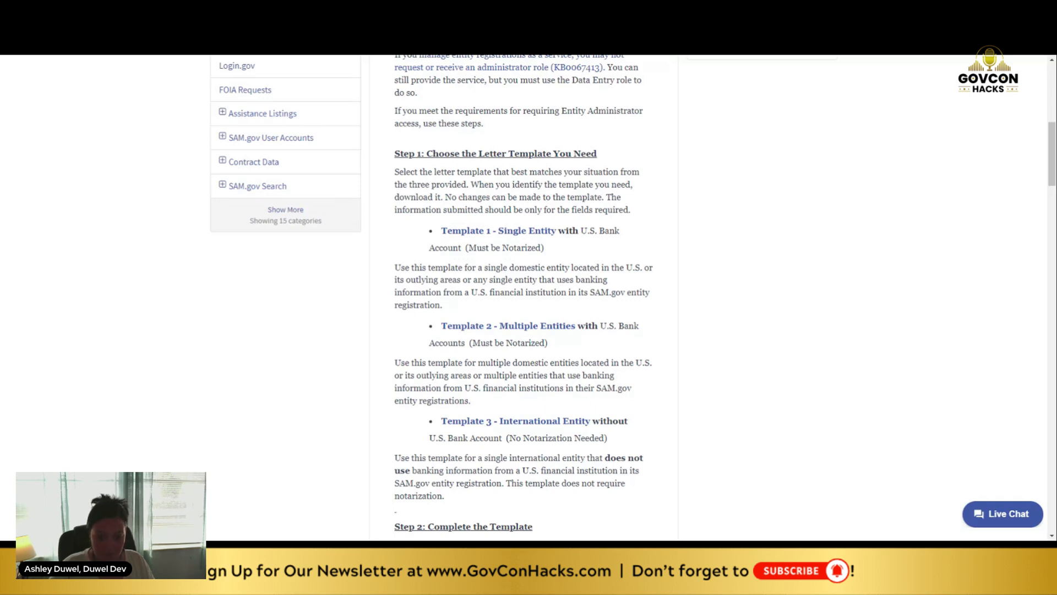
Step: Download the 'Template 1 - Single Entity' administrator appointment letter
click(500, 230)
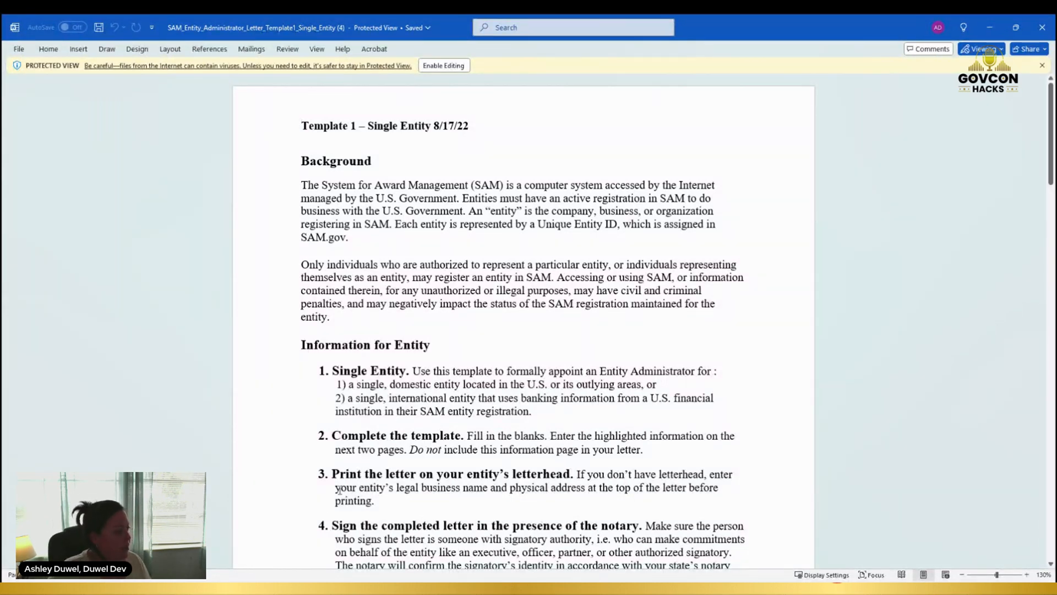
scroll(down, 3)
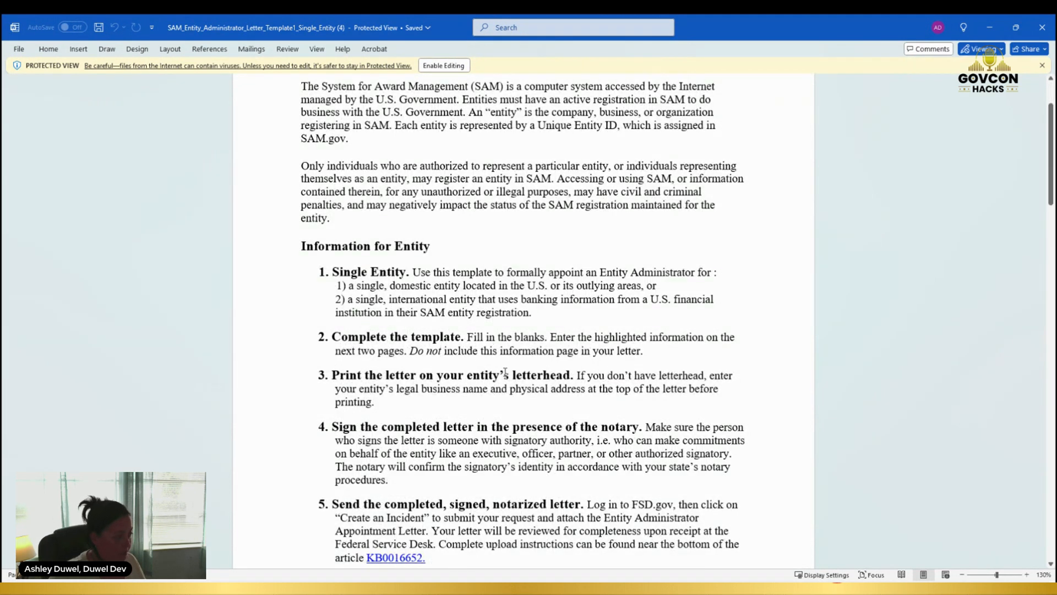
mouse_move(464, 393)
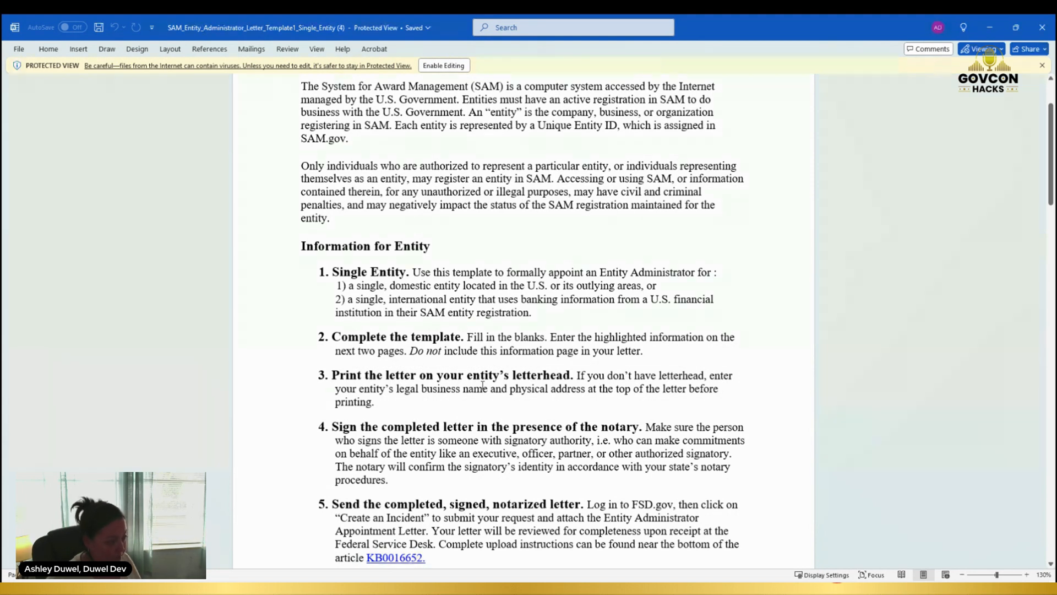
mouse_move(515, 393)
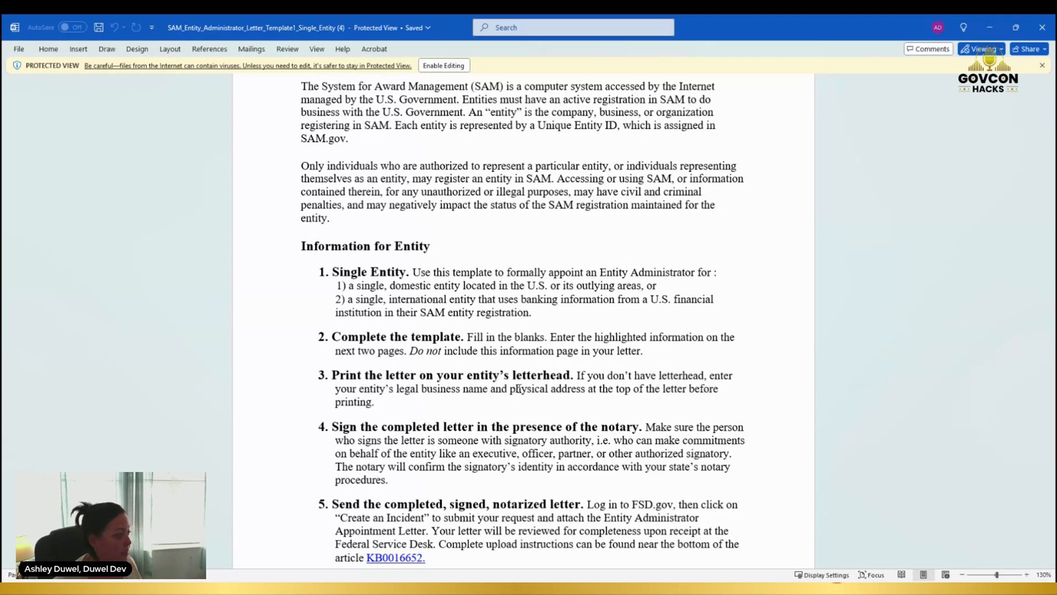
scroll(down, 3)
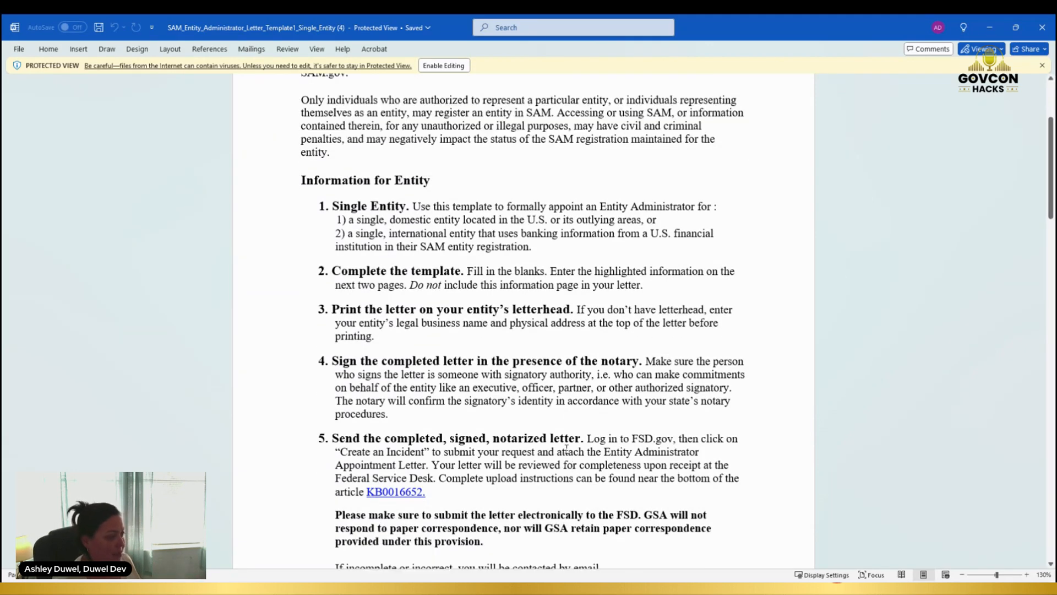
mouse_move(560, 323)
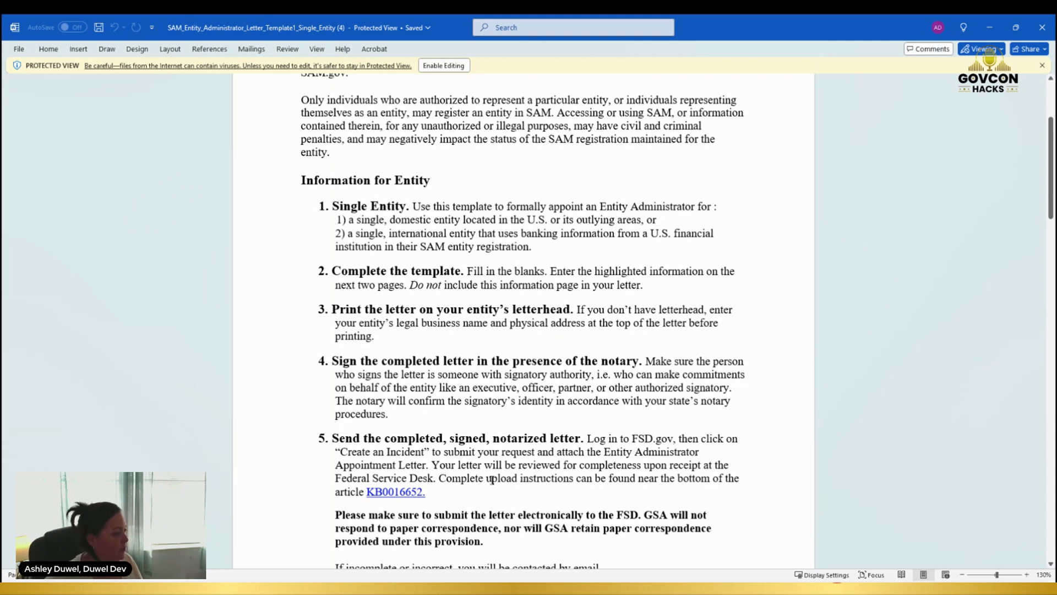
scroll(down, 3)
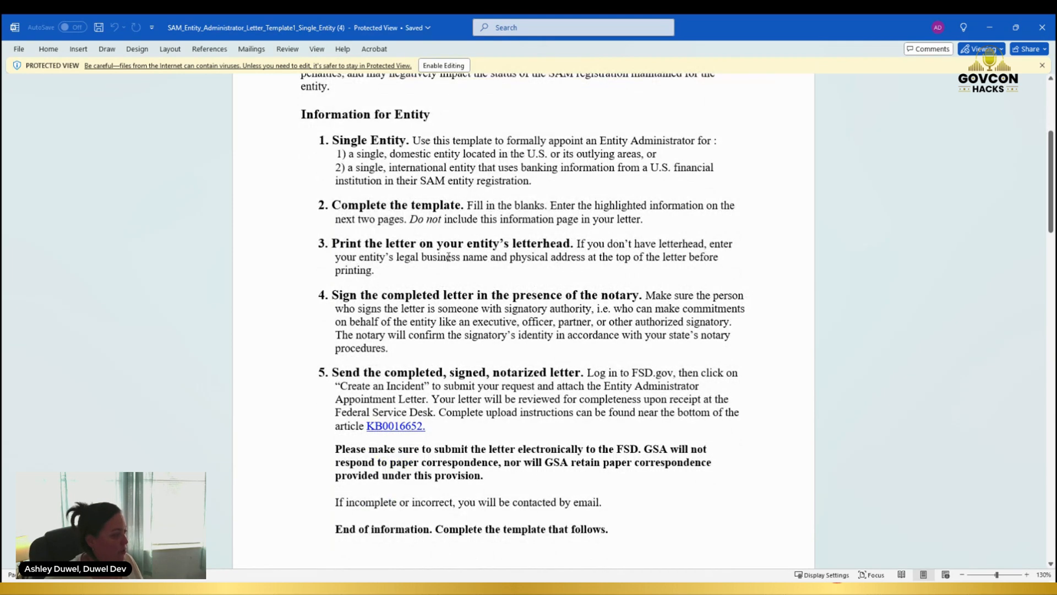
mouse_move(450, 307)
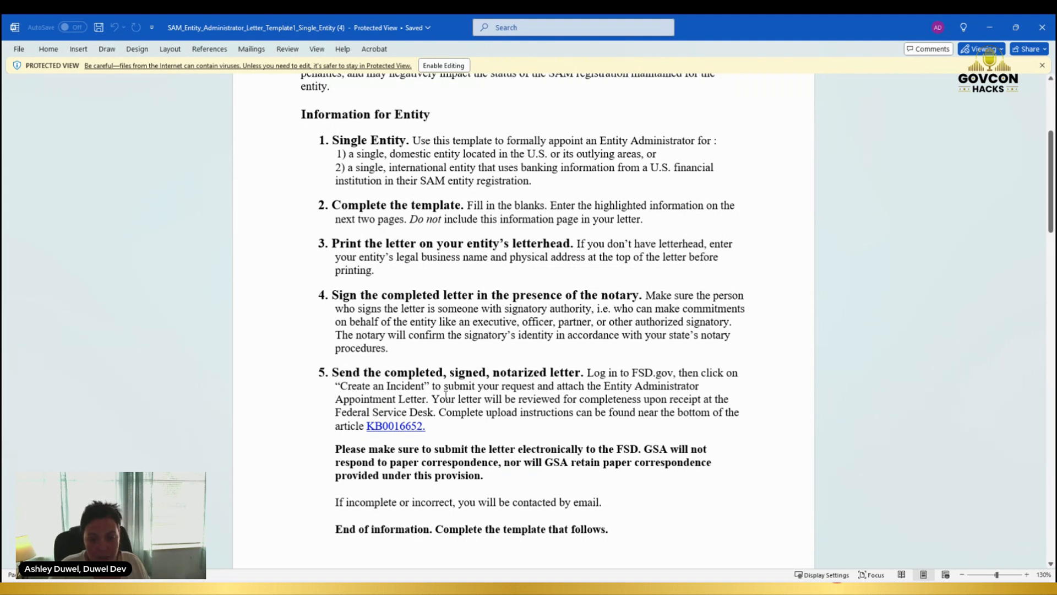
mouse_move(603, 388)
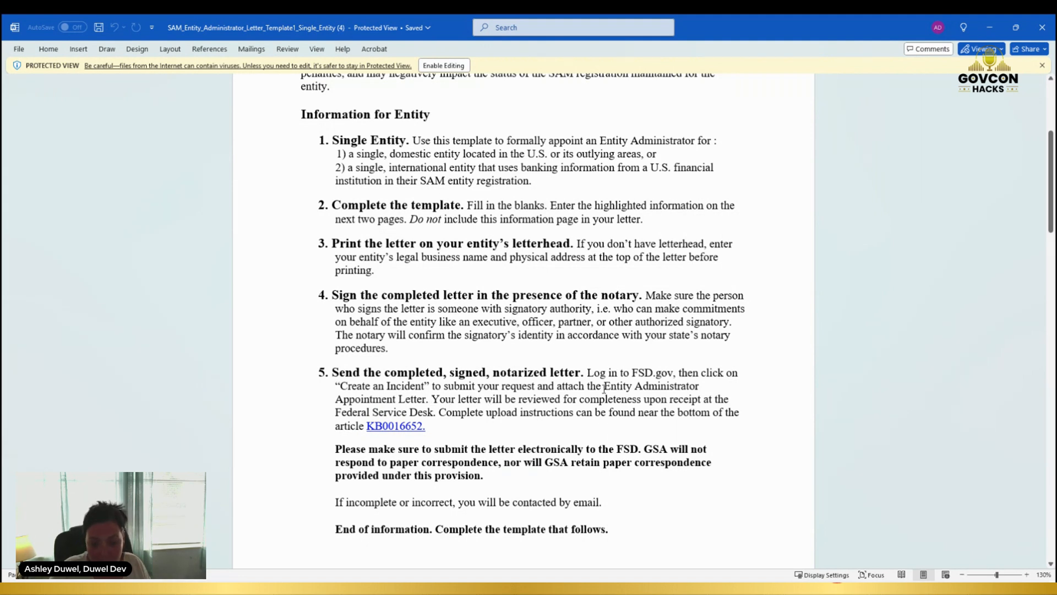
scroll(down, 3)
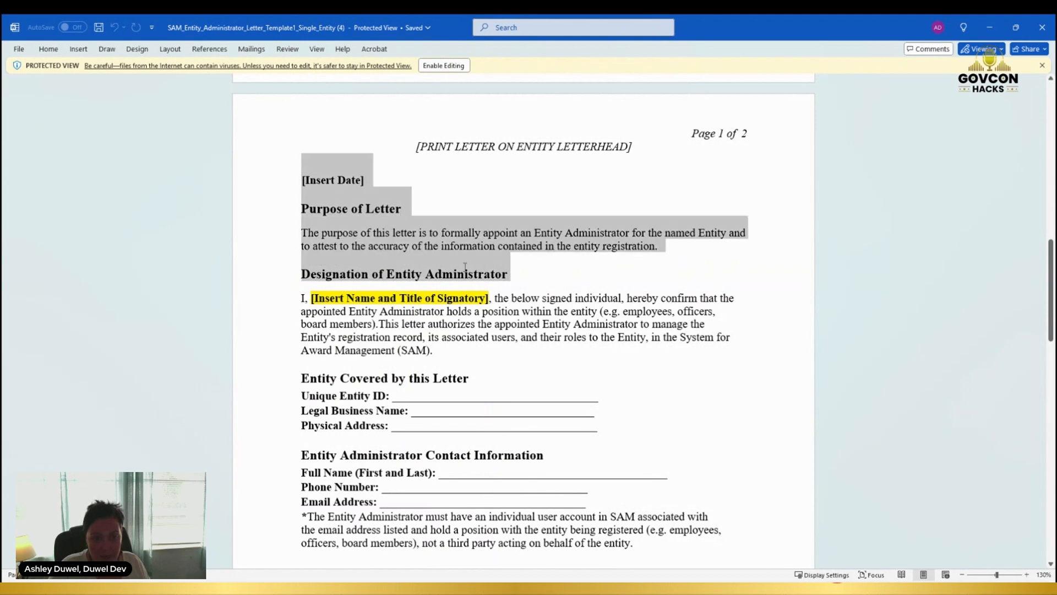
scroll(down, 3)
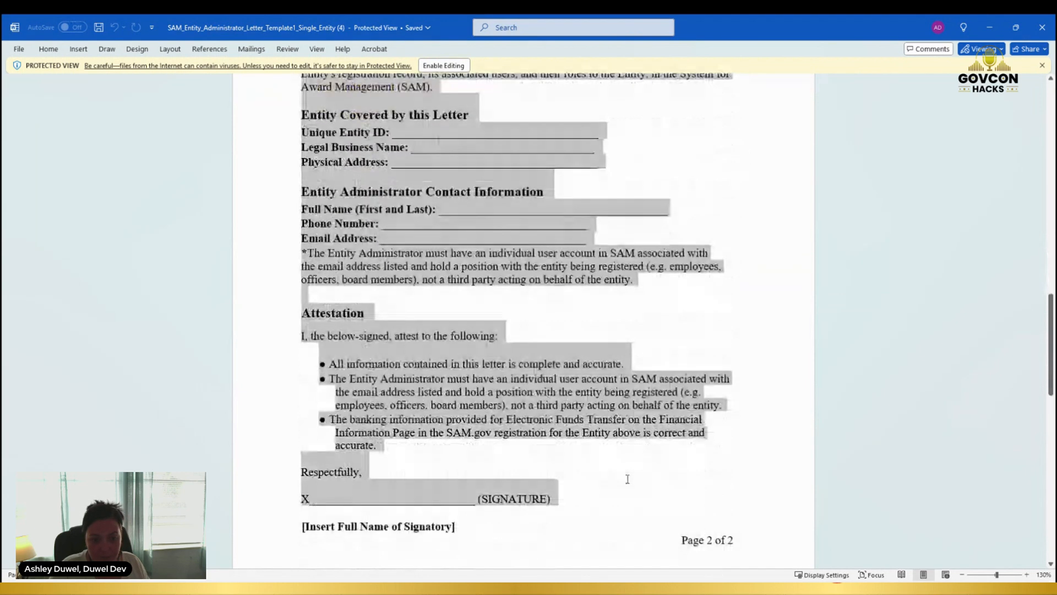
scroll(down, 3)
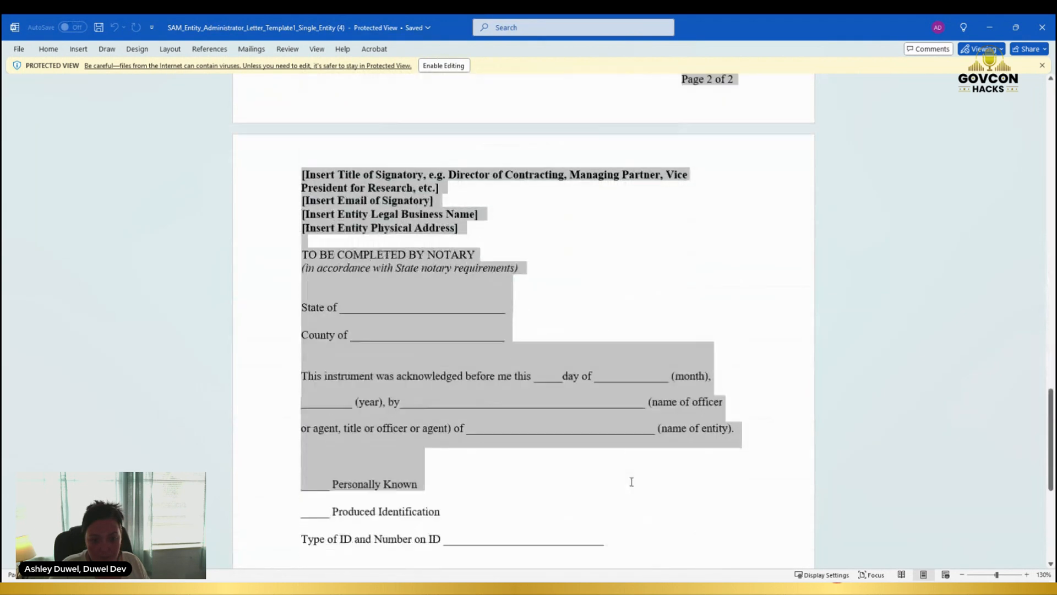
scroll(down, 3)
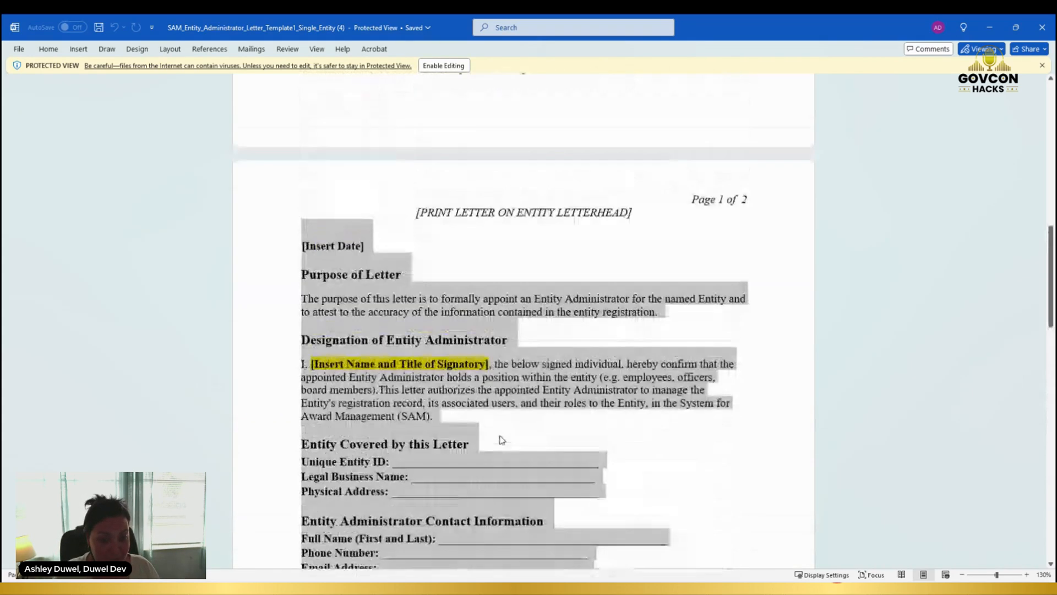
scroll(down, 3)
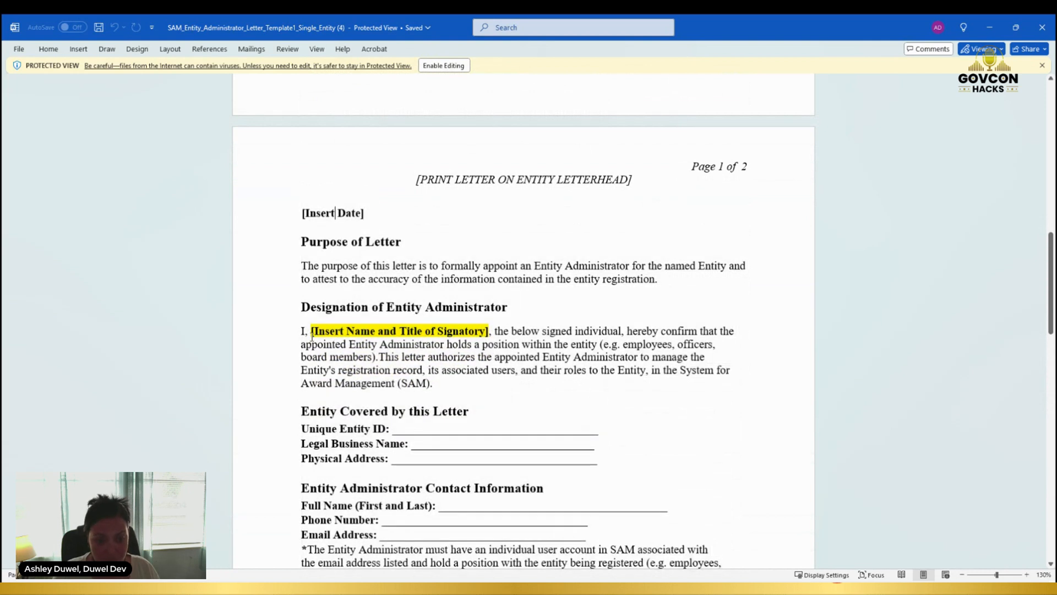
drag(310, 330, 481, 344)
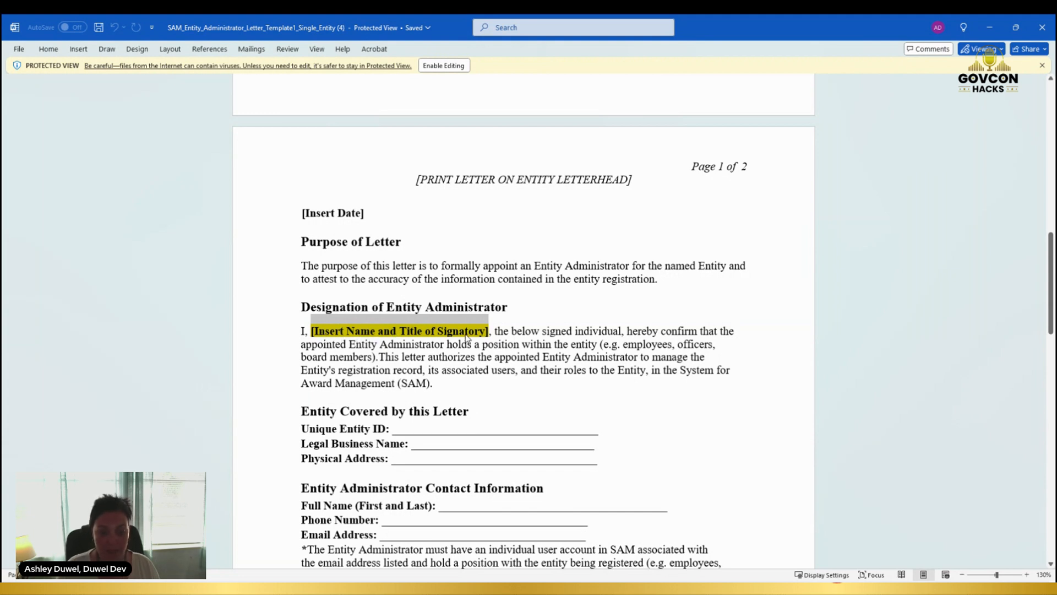
scroll(down, 3)
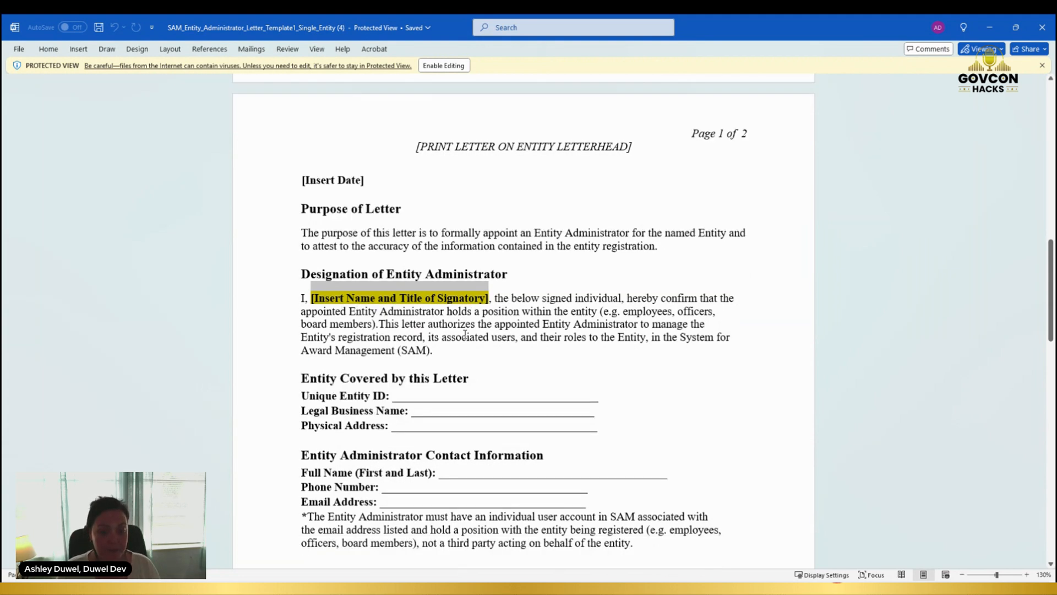
scroll(down, 3)
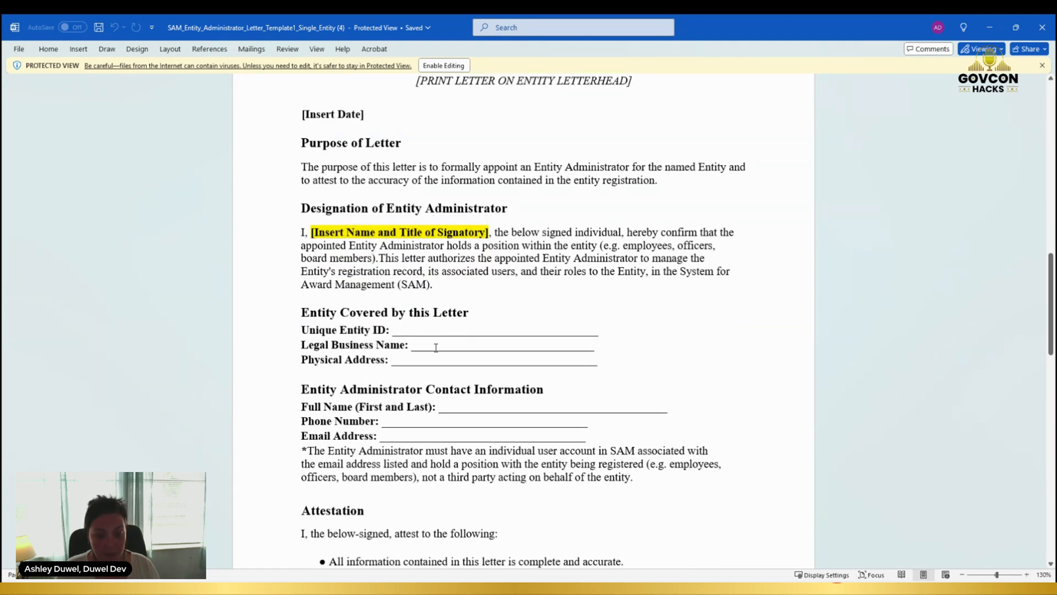
mouse_move(410, 362)
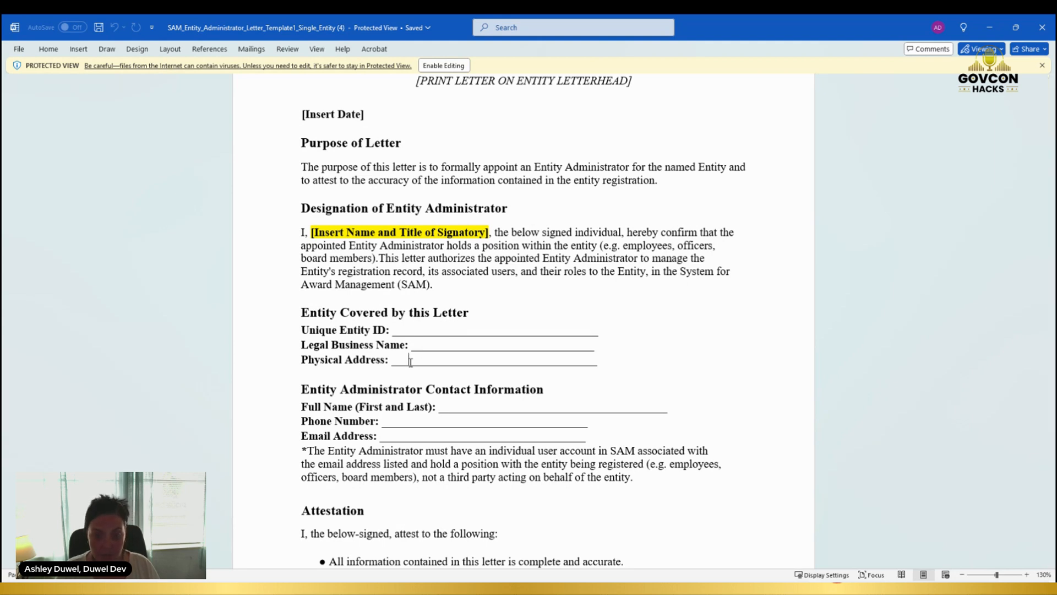
scroll(down, 3)
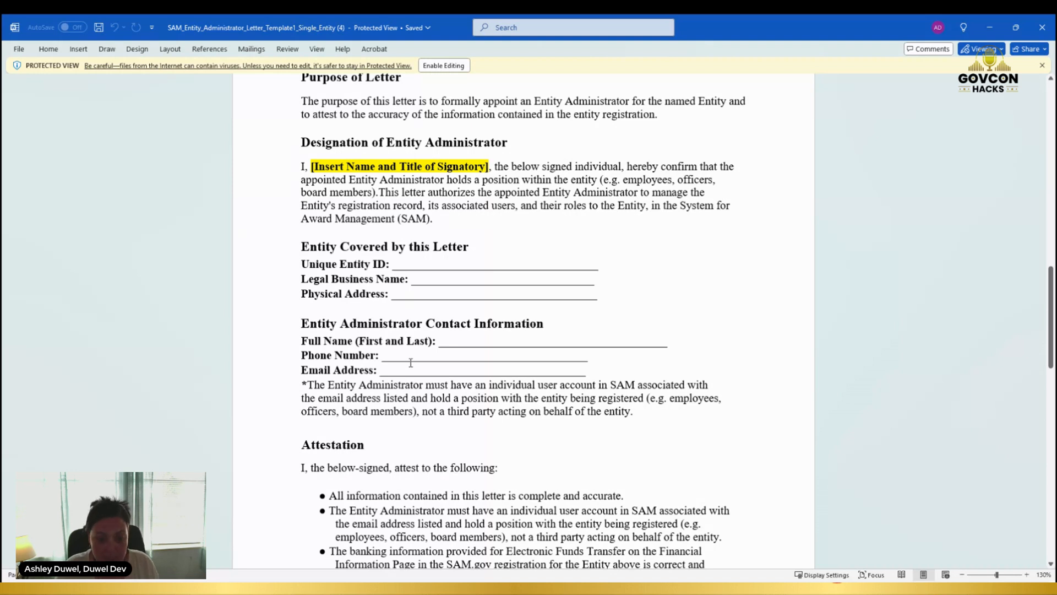
scroll(down, 3)
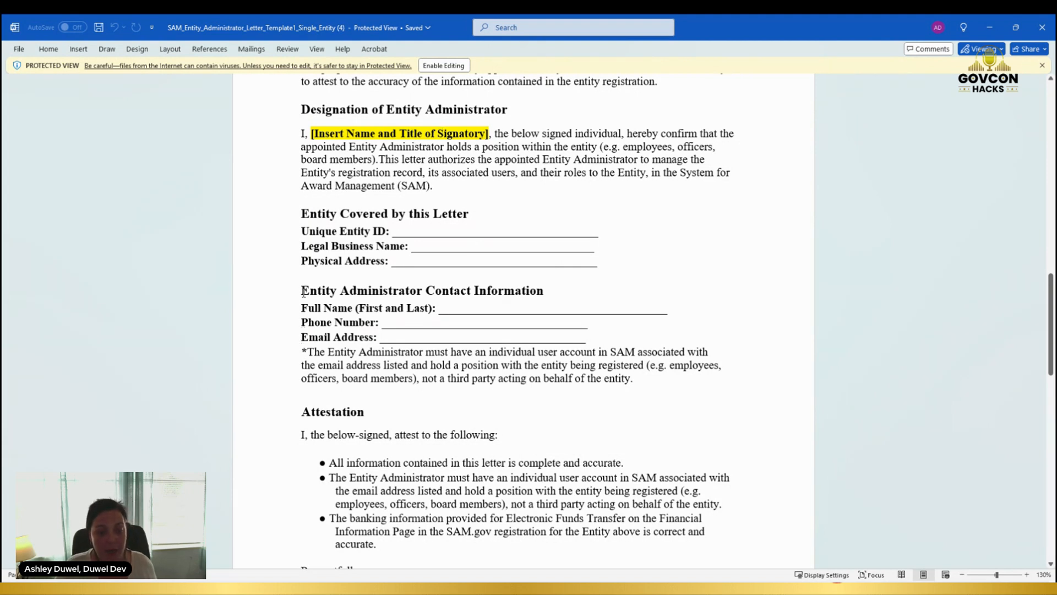
drag(301, 290, 587, 337)
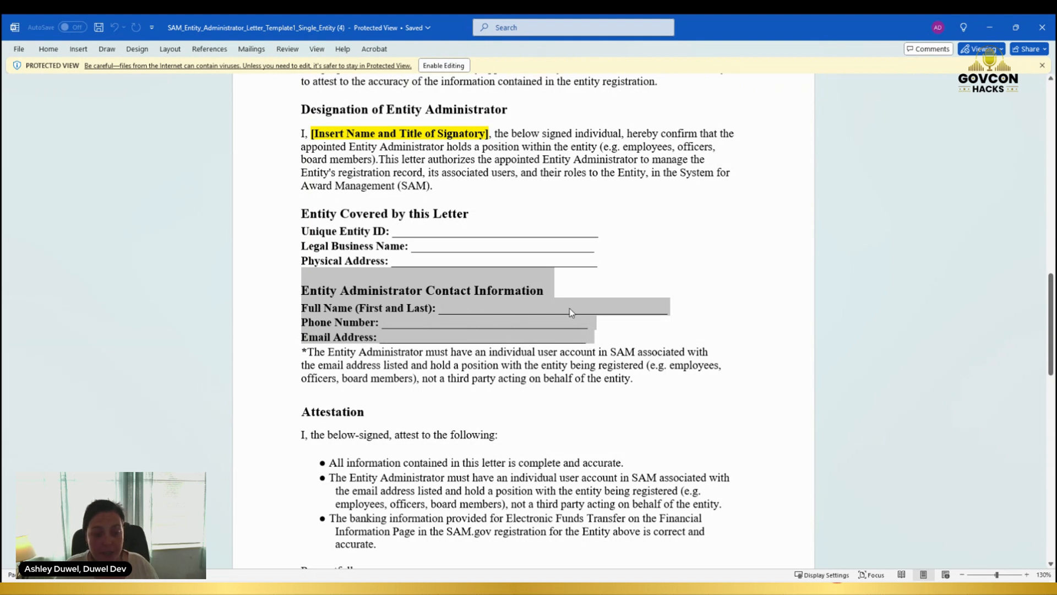
mouse_move(508, 330)
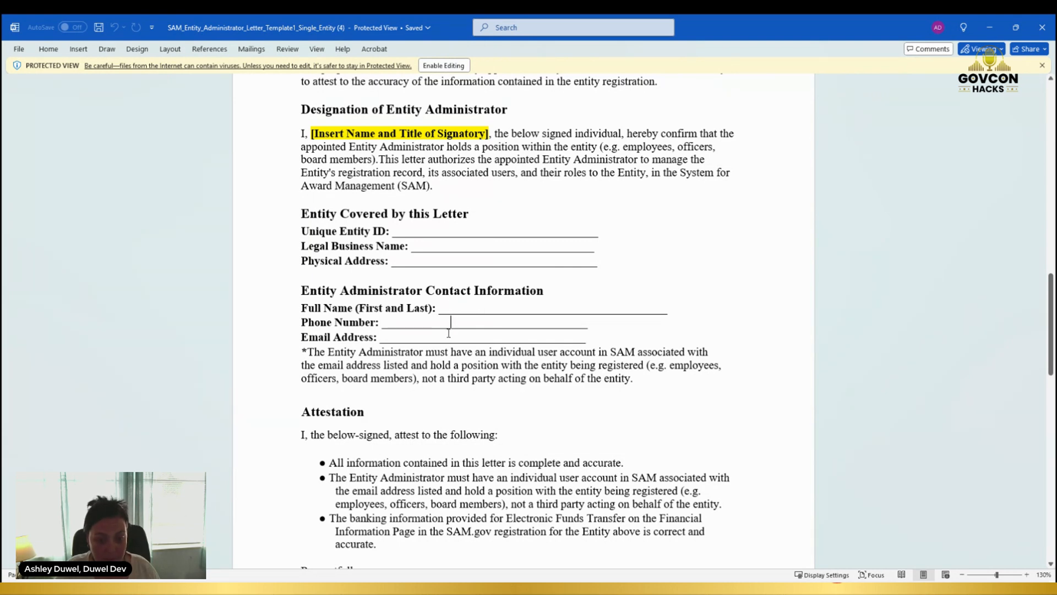
scroll(down, 3)
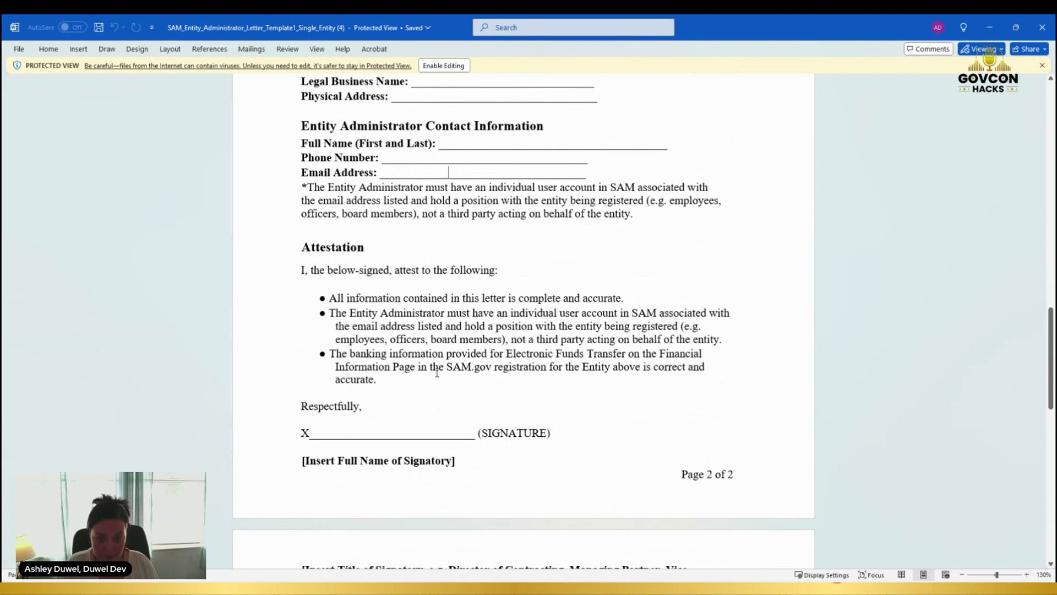
scroll(down, 3)
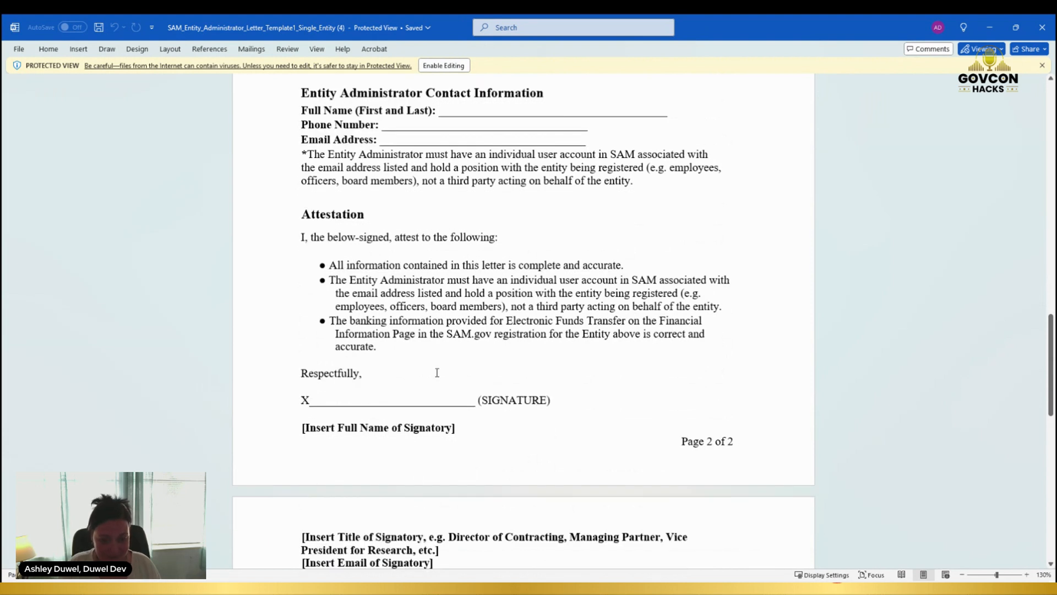
scroll(down, 3)
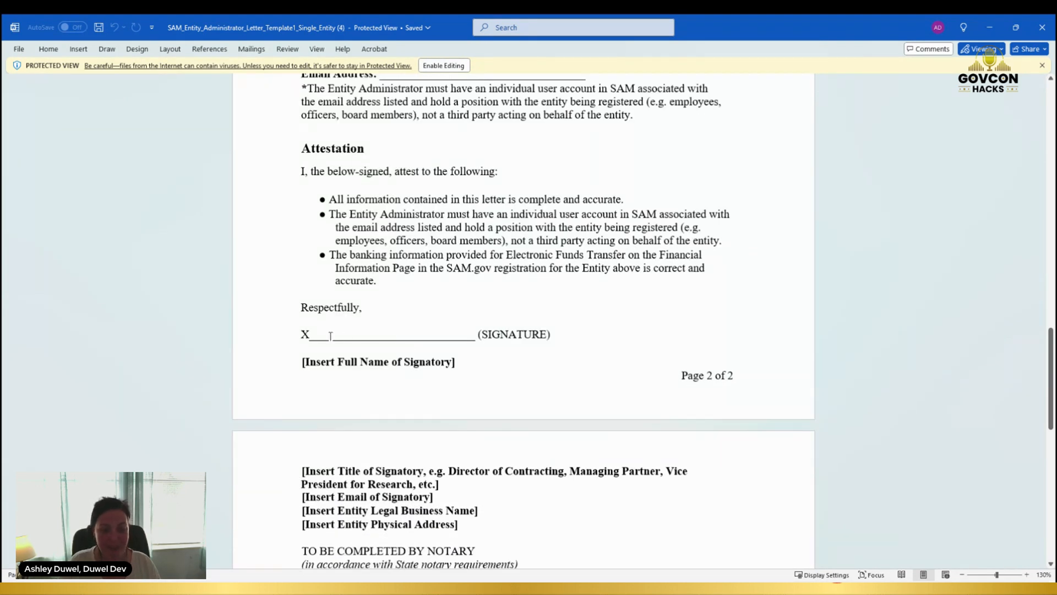
mouse_move(385, 338)
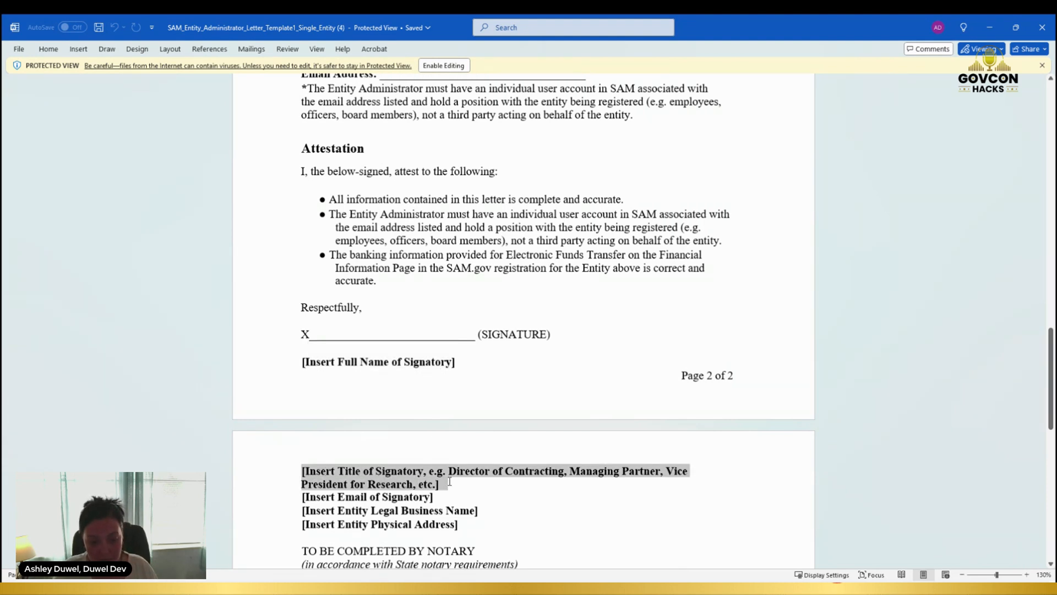
mouse_move(451, 486)
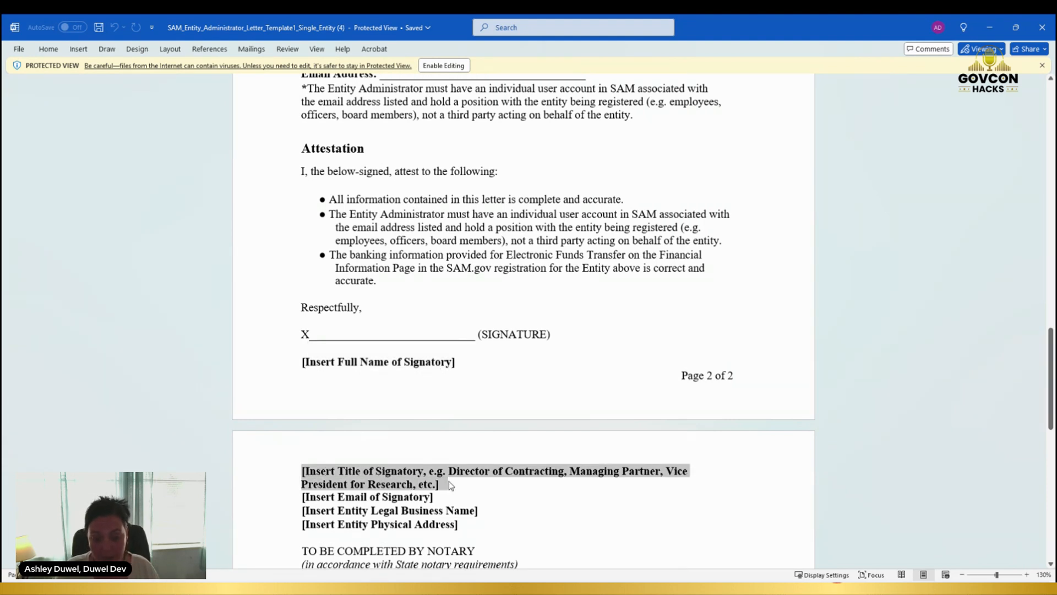
click(302, 511)
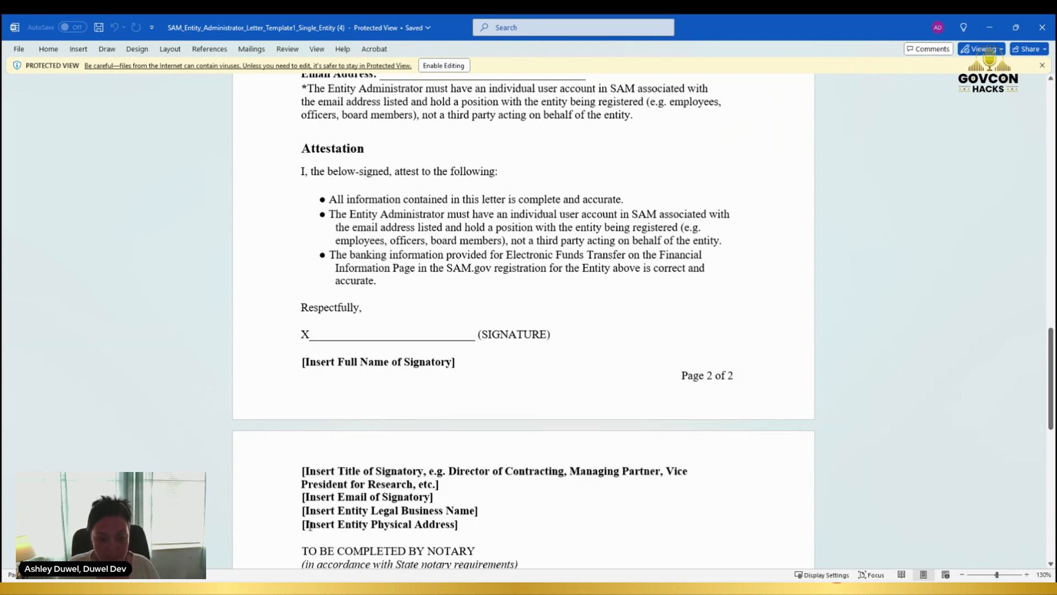
scroll(down, 3)
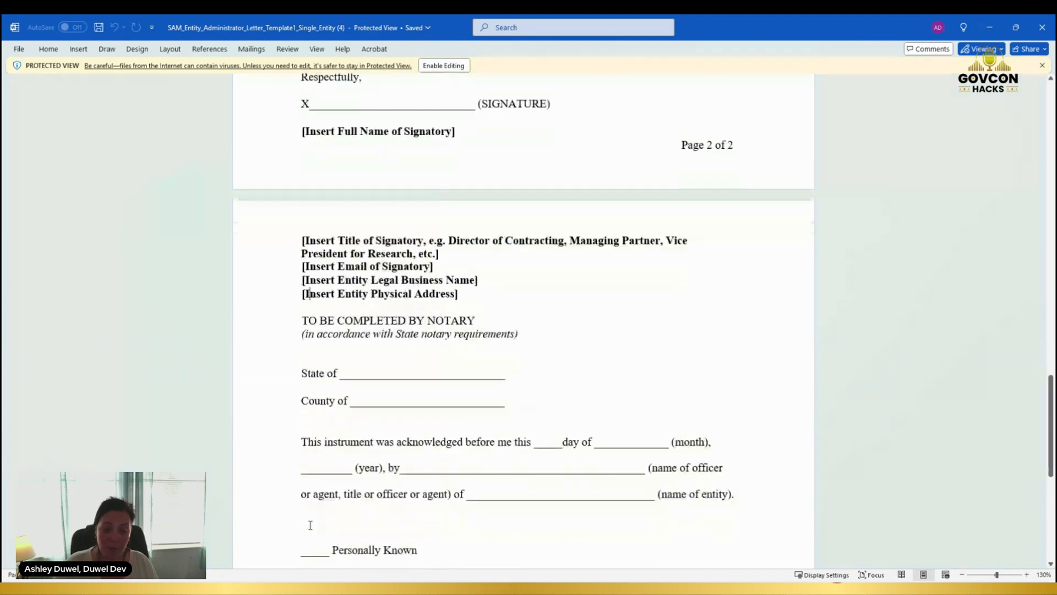
scroll(down, 3)
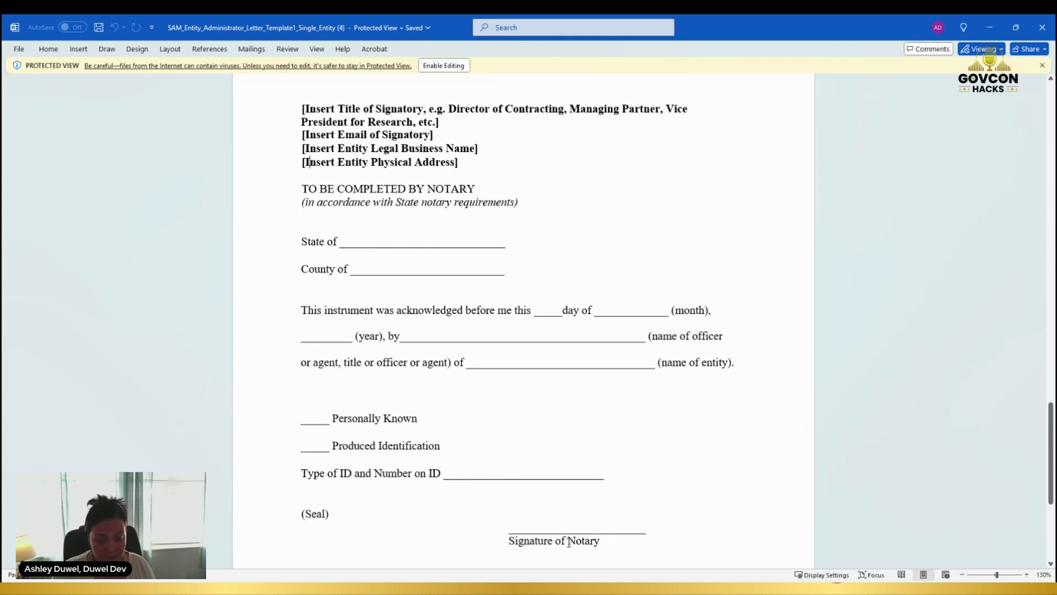
scroll(down, 3)
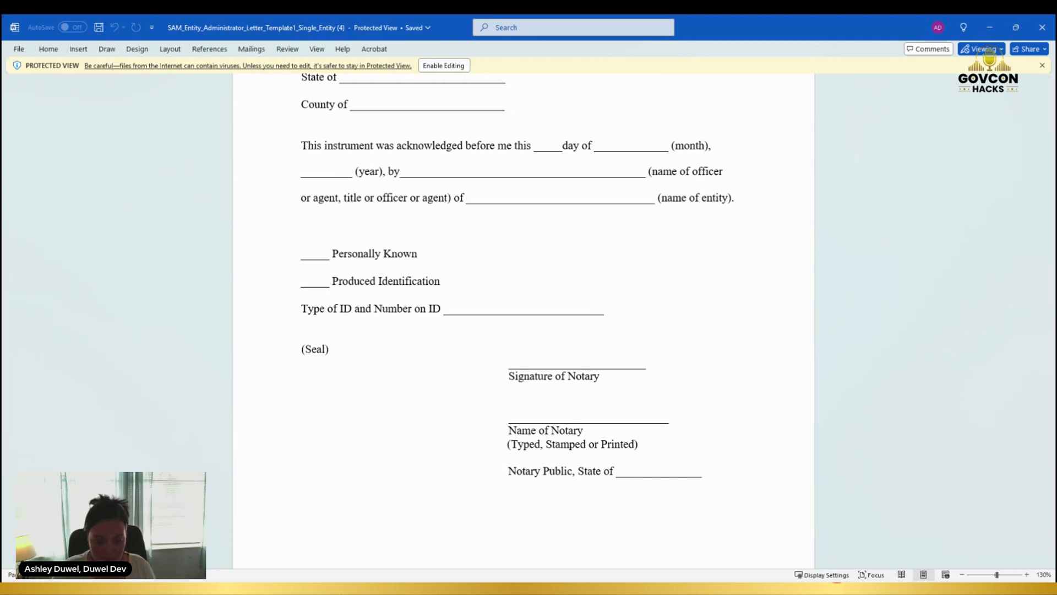
mouse_move(422, 538)
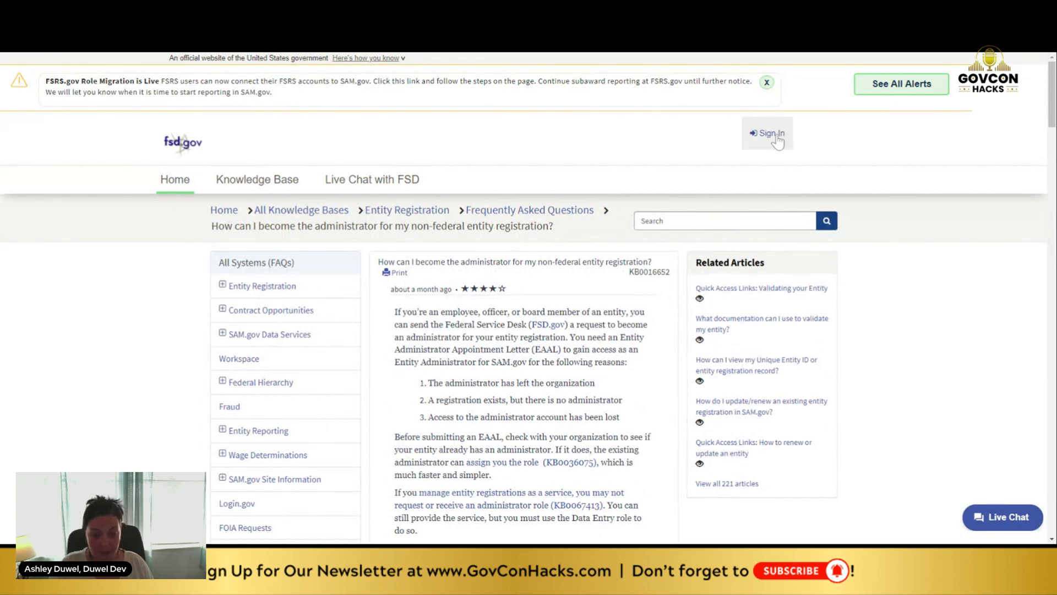
Step: Sign in to FSD.gov via Login.gov, accepting the government system terms
click(771, 133)
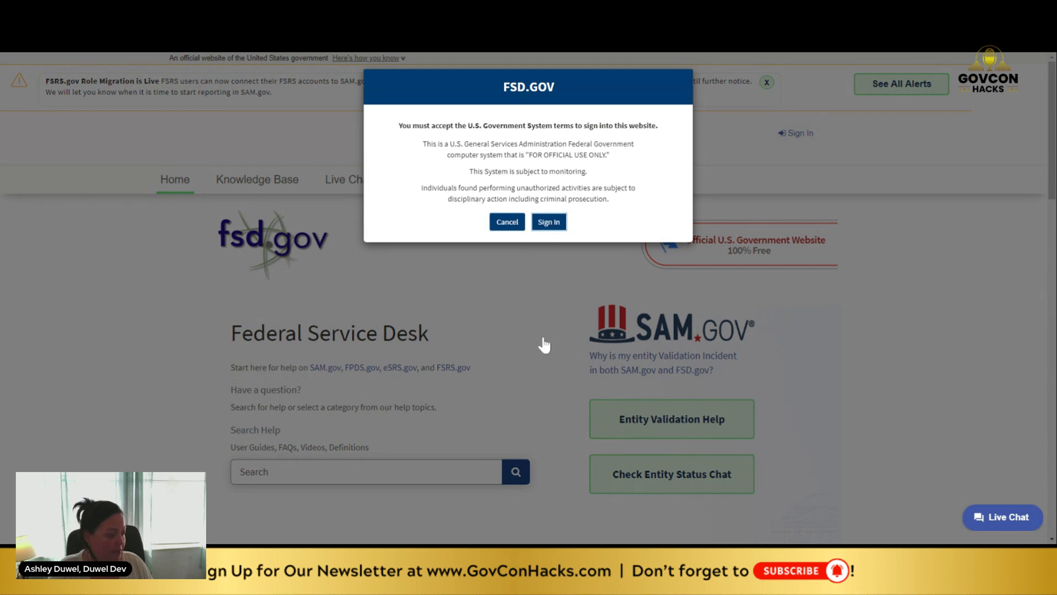
click(549, 221)
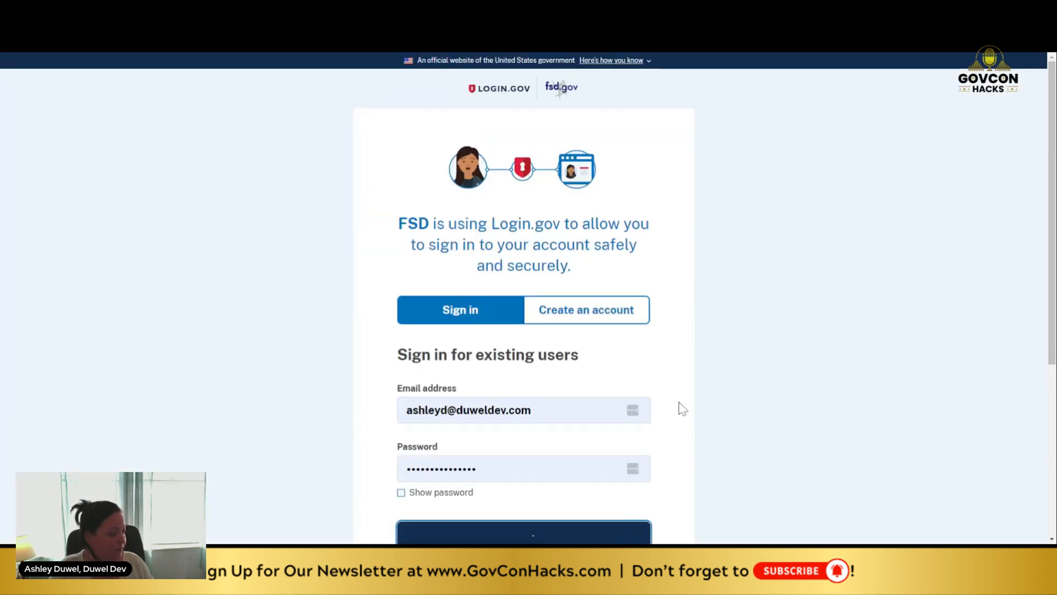
click(525, 533)
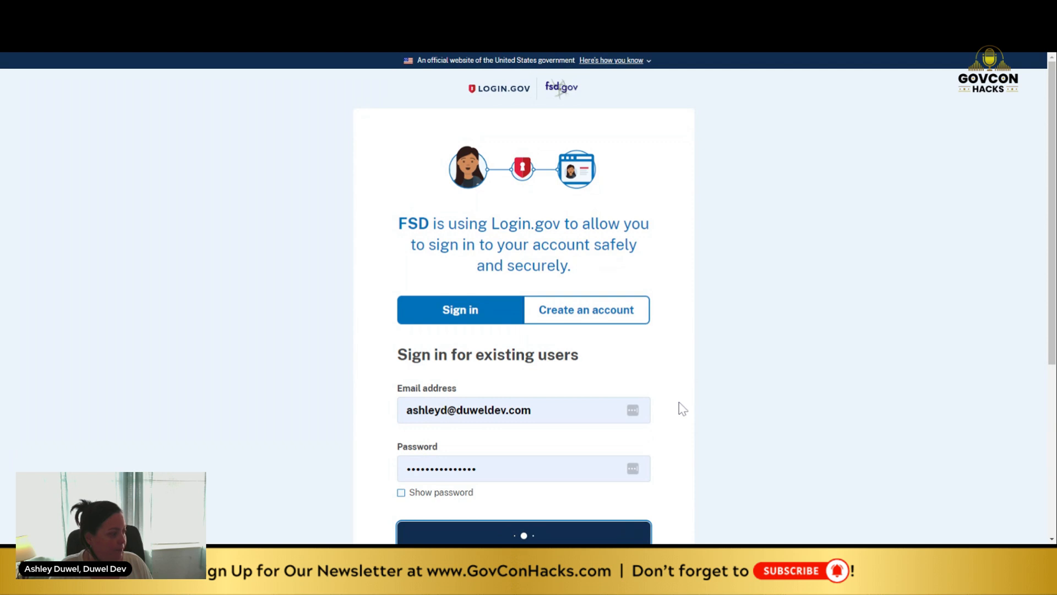
click(523, 532)
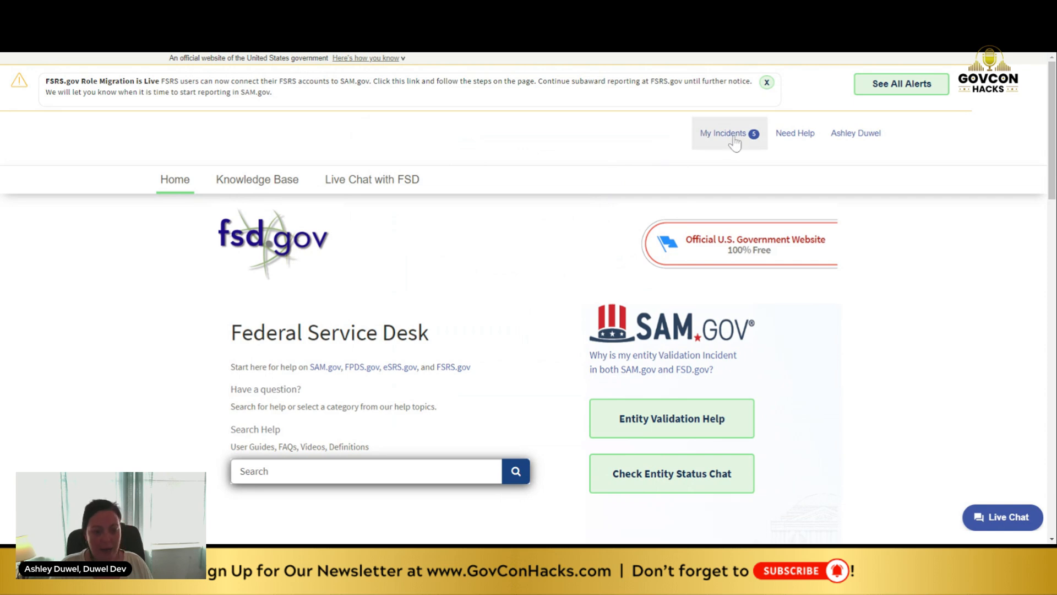
mouse_move(587, 337)
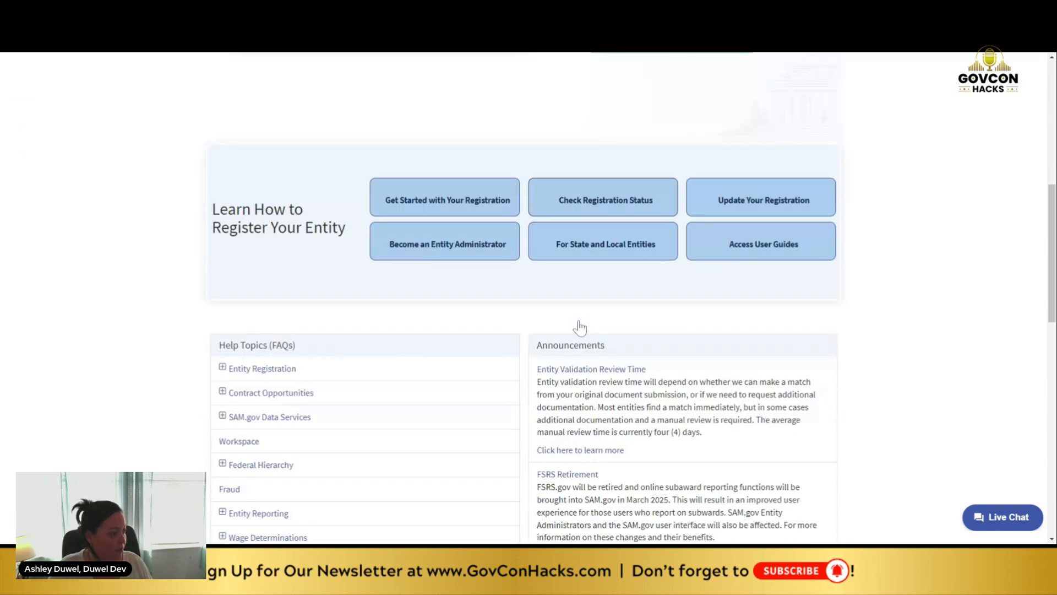
Step: Set the incident issue types to SAM, Role Management, and Entity Administrator Appointment Letter
scroll(down, 3)
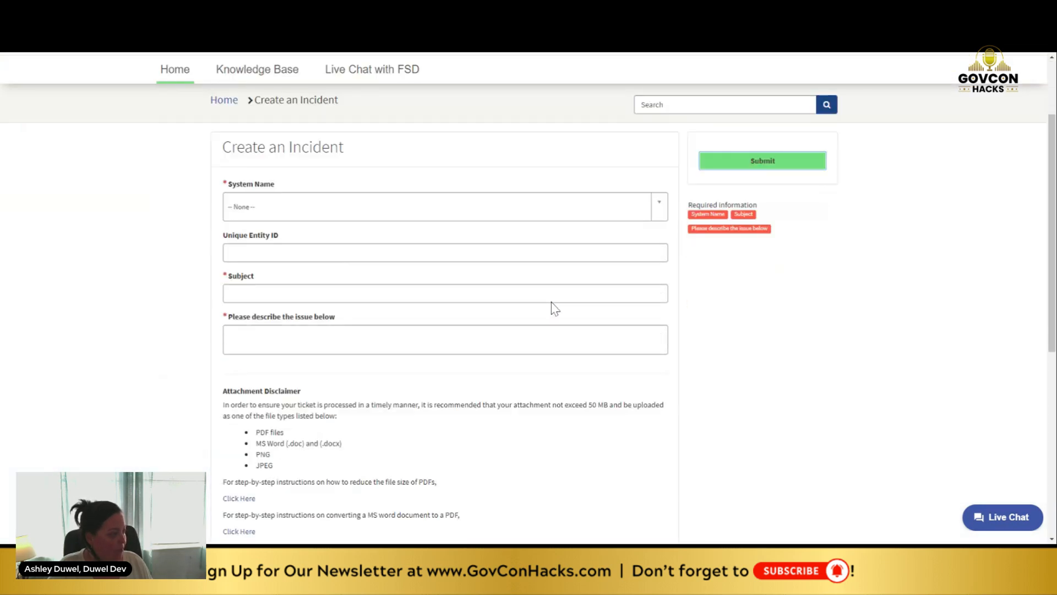
click(442, 208)
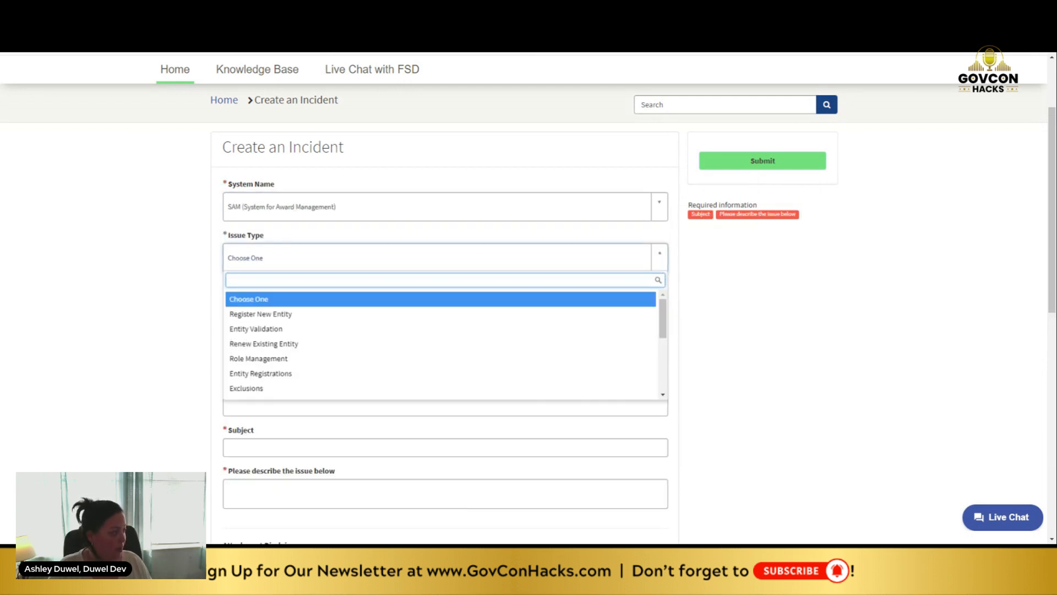
click(255, 329)
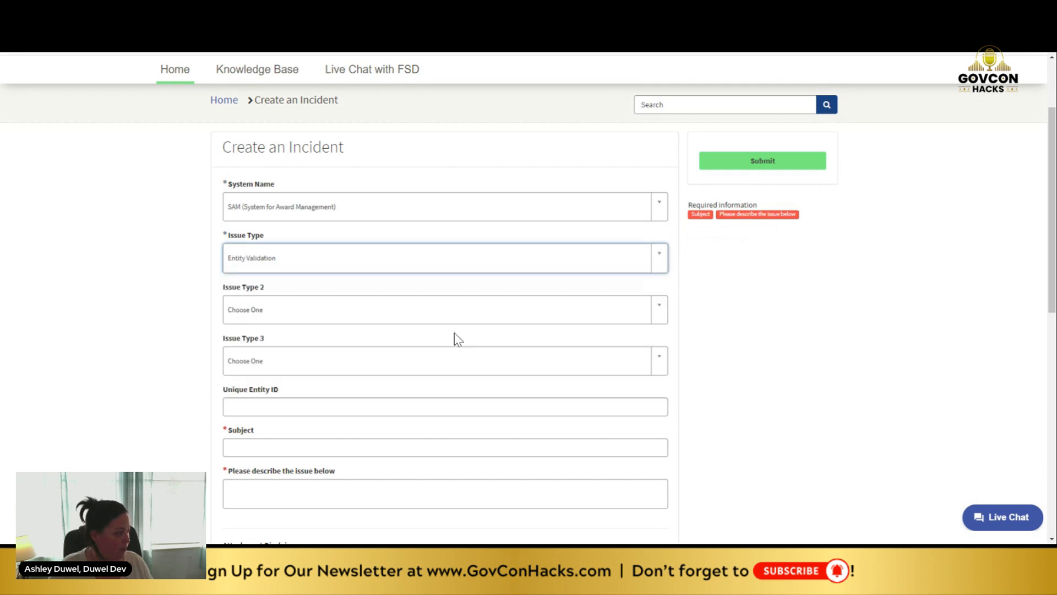
click(439, 258)
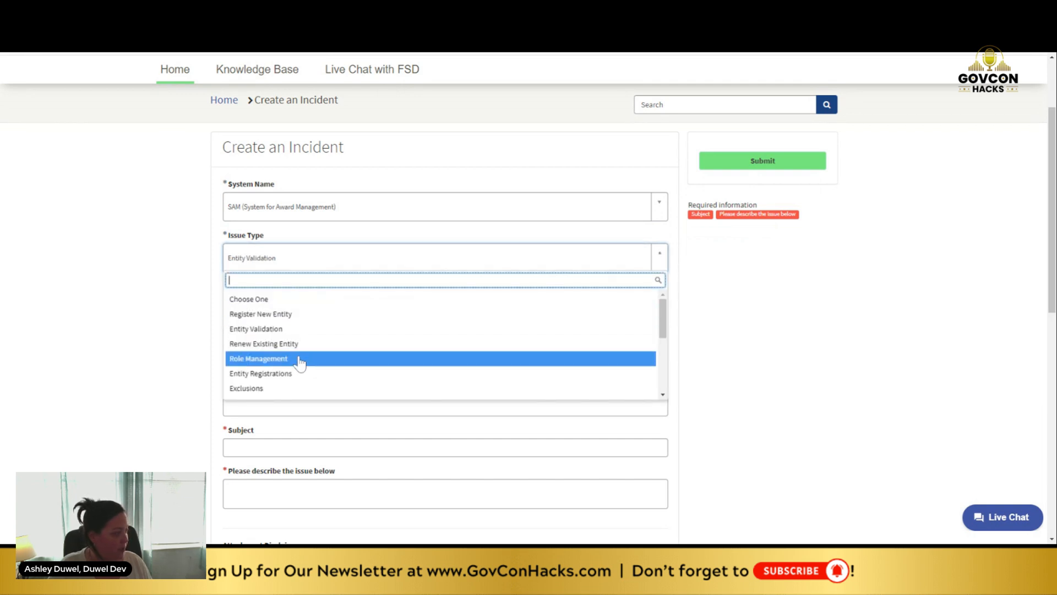
click(258, 359)
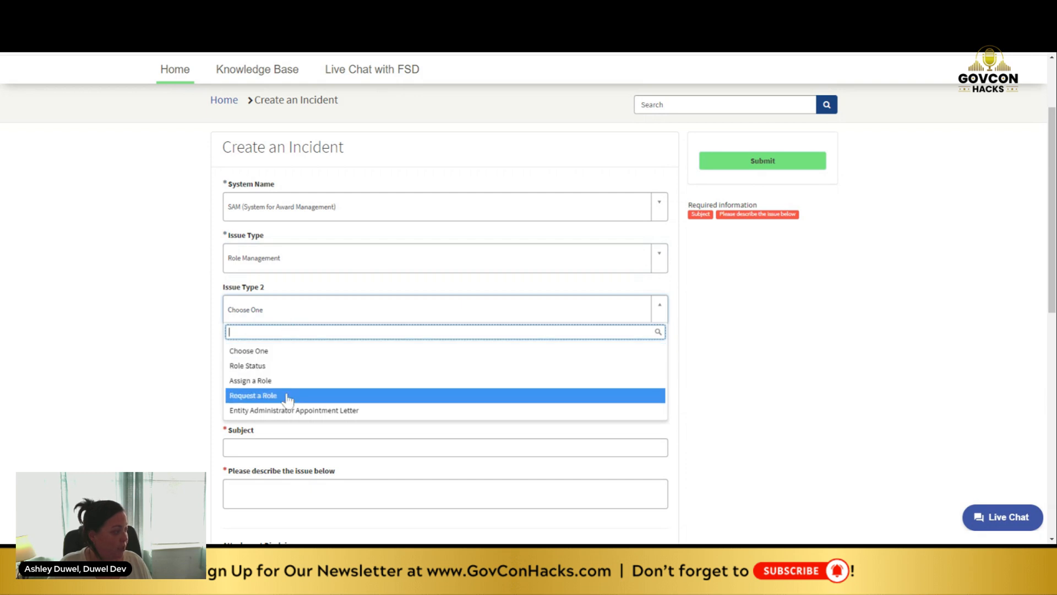
mouse_move(323, 421)
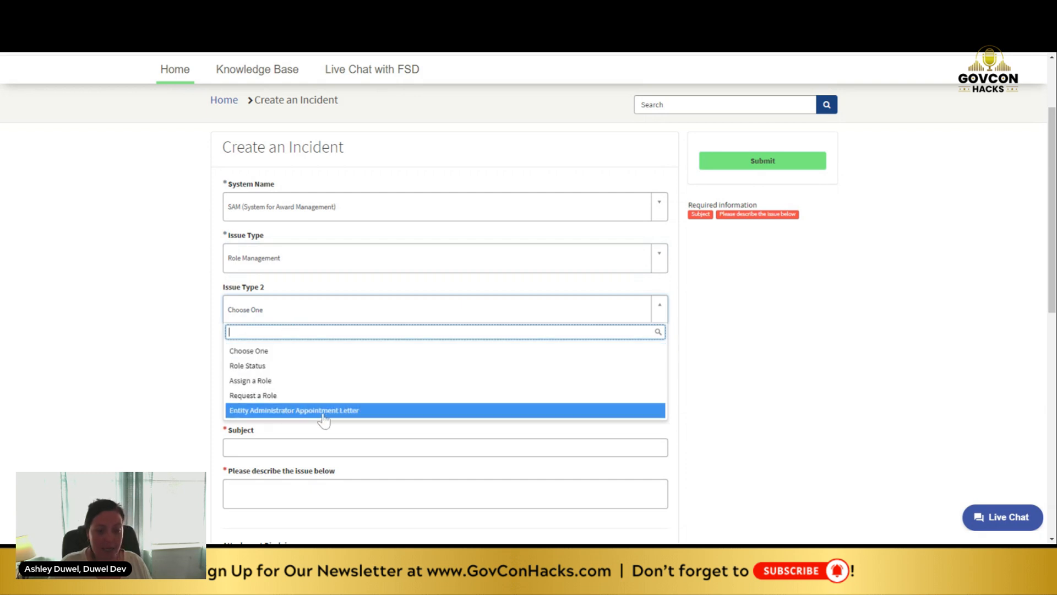
click(294, 410)
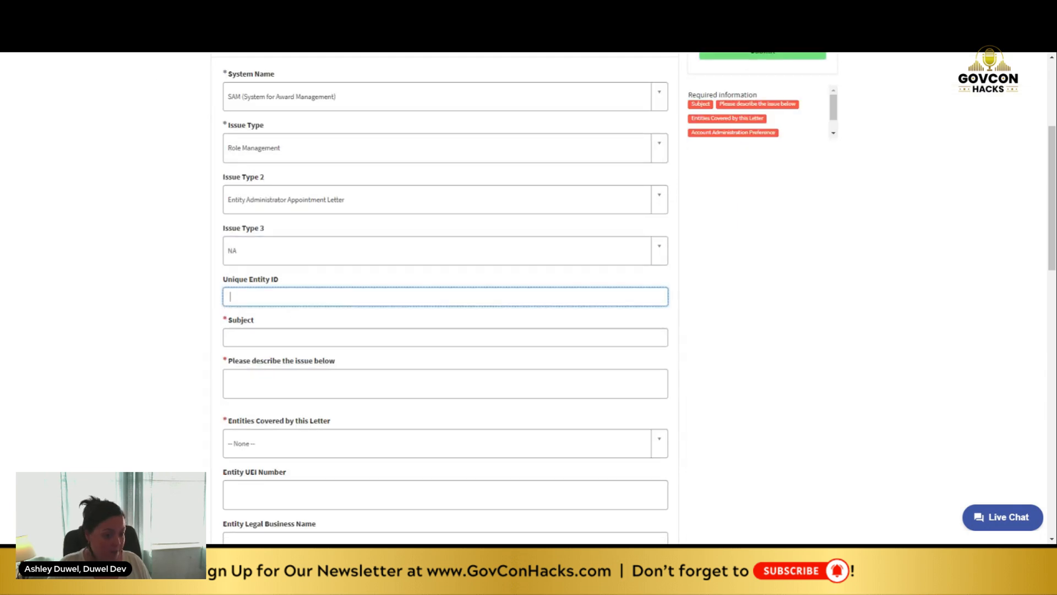
Step: Enter subject 'Entity Administrator Appointment Letter' and a description delegating Joe Dirt as administrator
text(Entity Administra)
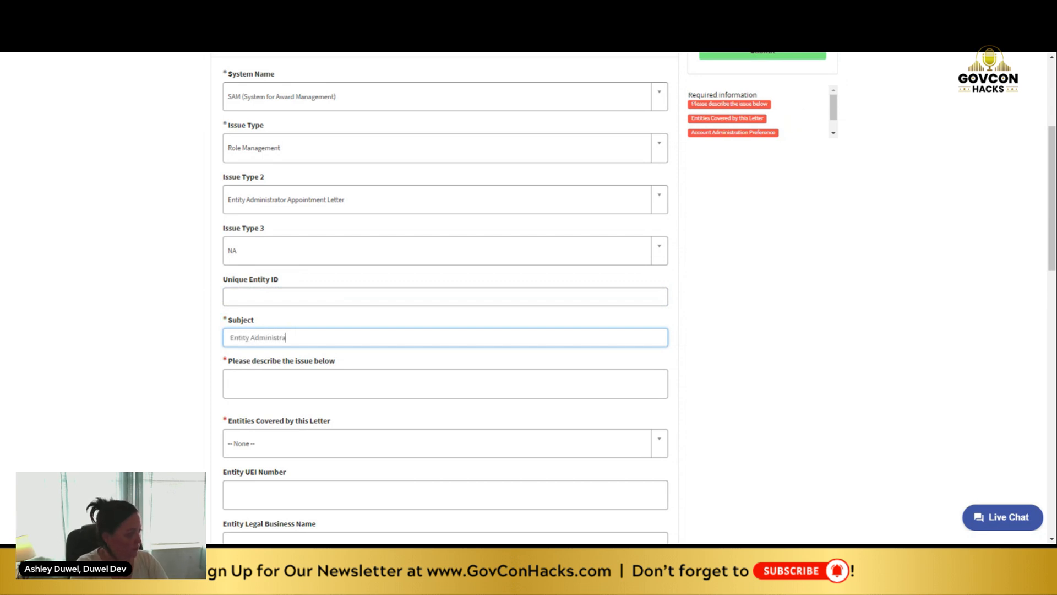
text(tor Appointment Letter)
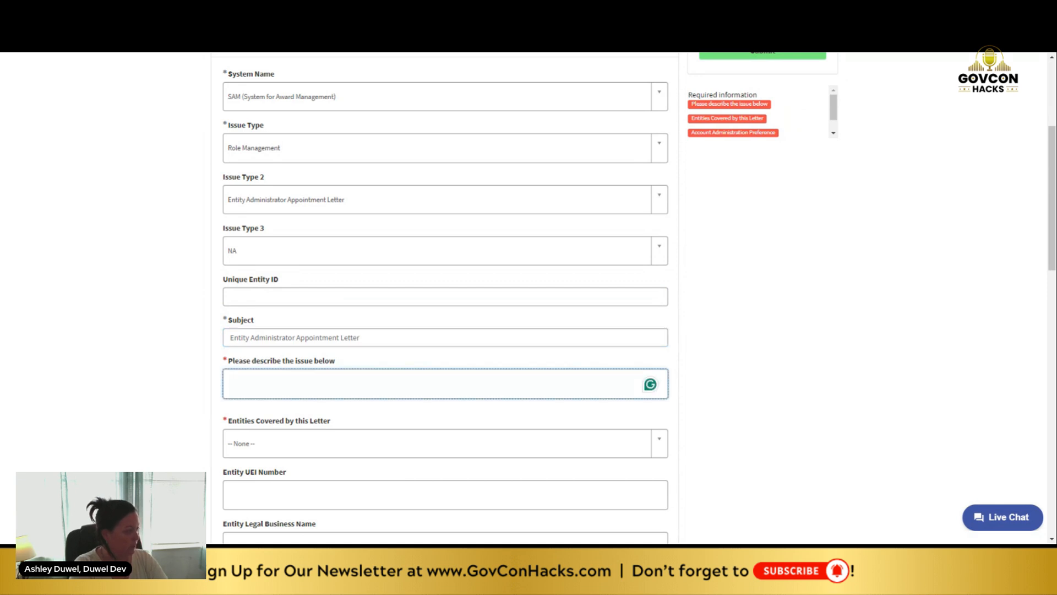
text(We are delegating)
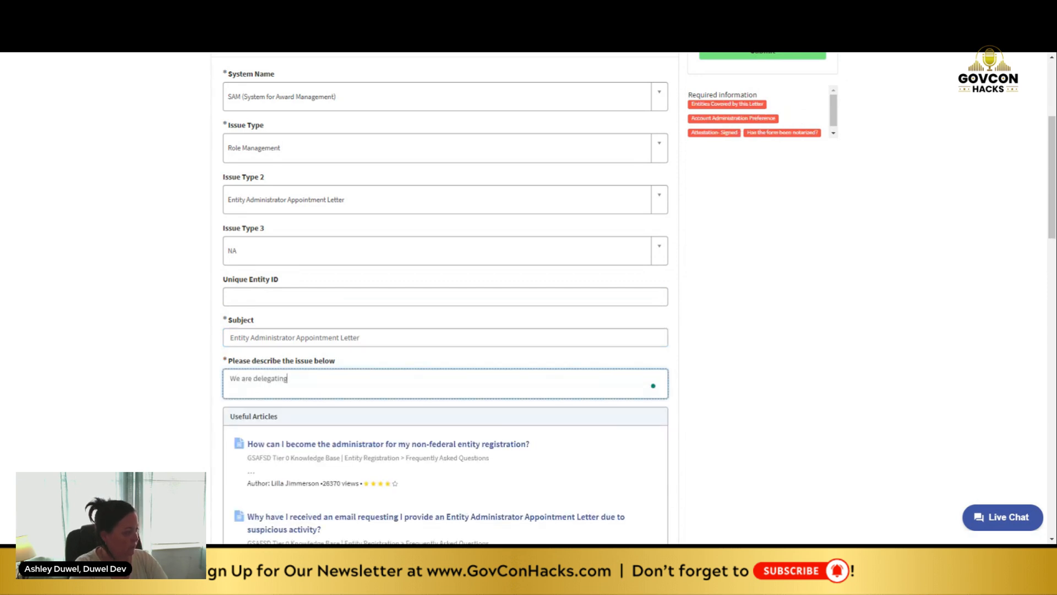
text(Joe Dirt as entity a)
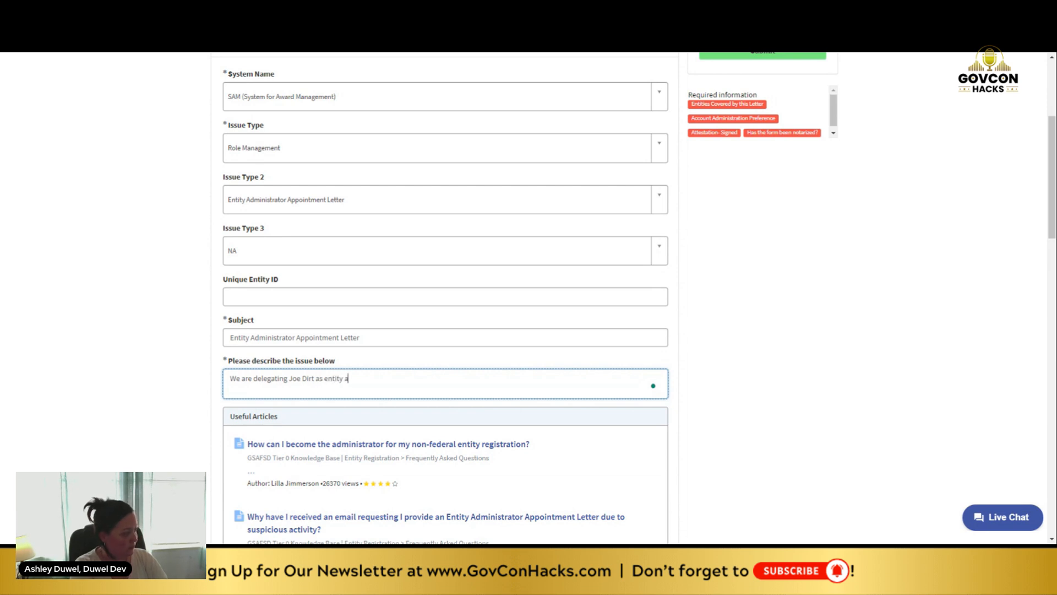
text(dministrator for our)
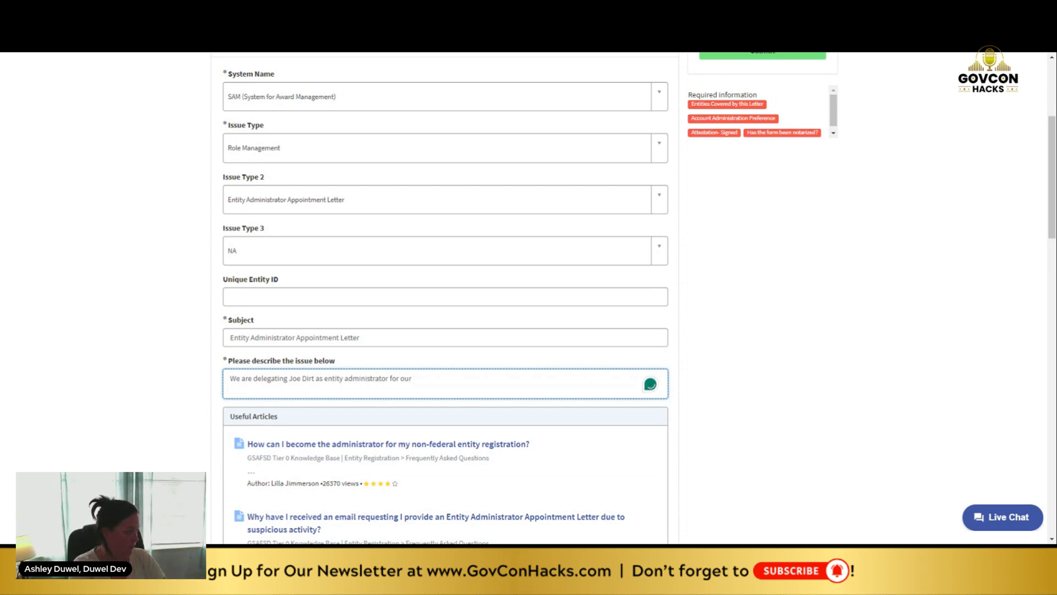
text(com)
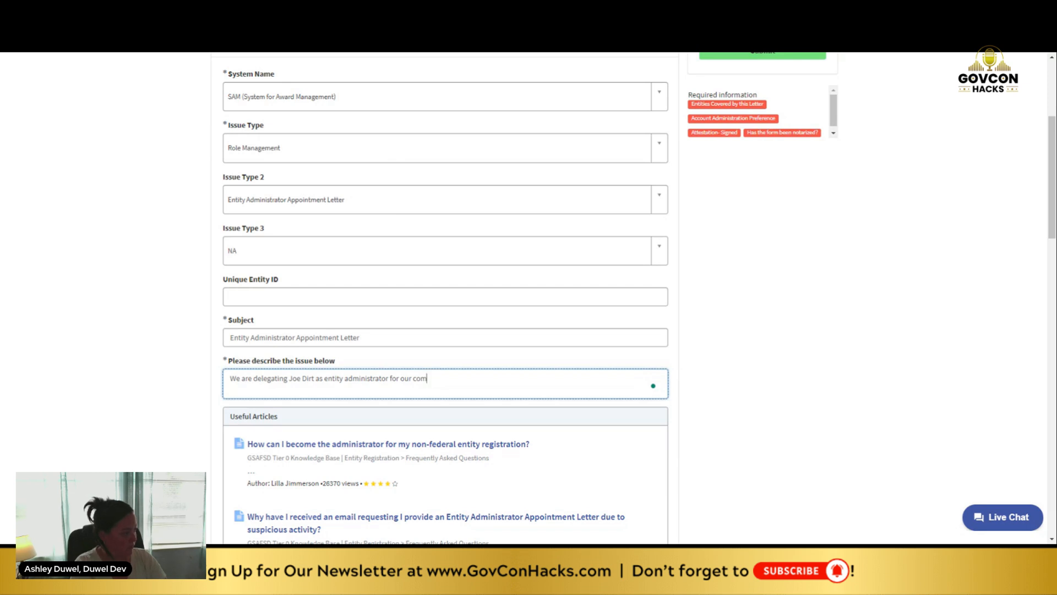
text(pany.)
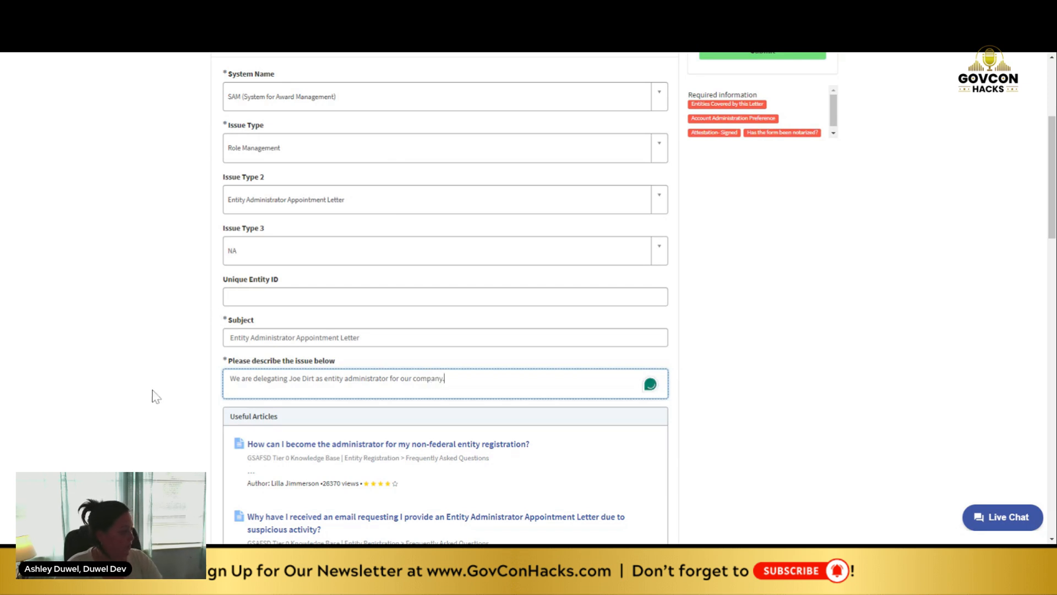
scroll(down, 3)
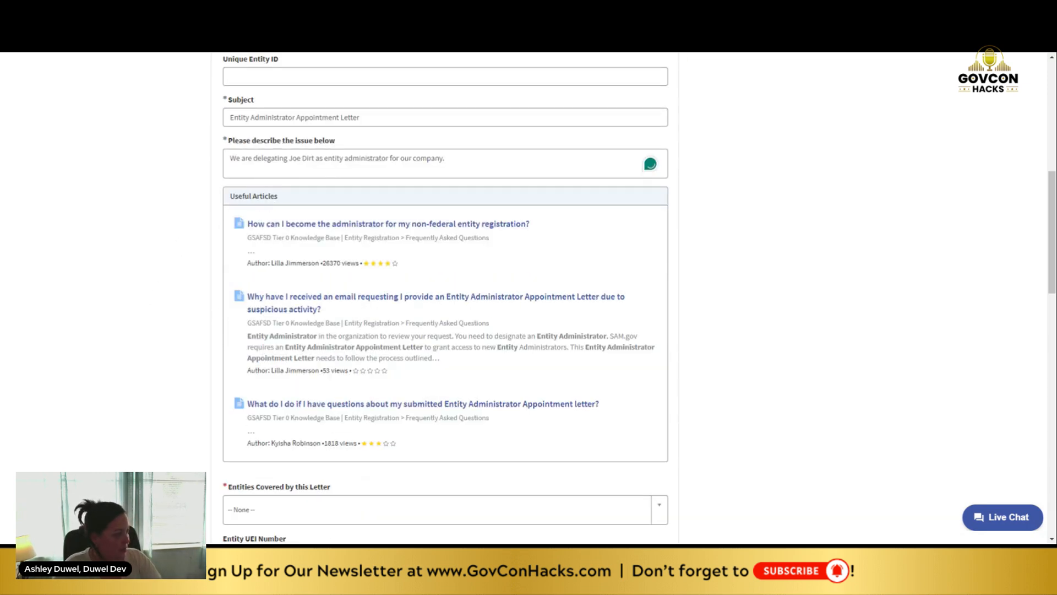
Step: Choose Single for Entities Covered by this Letter and browse the entity detail fields
scroll(down, 3)
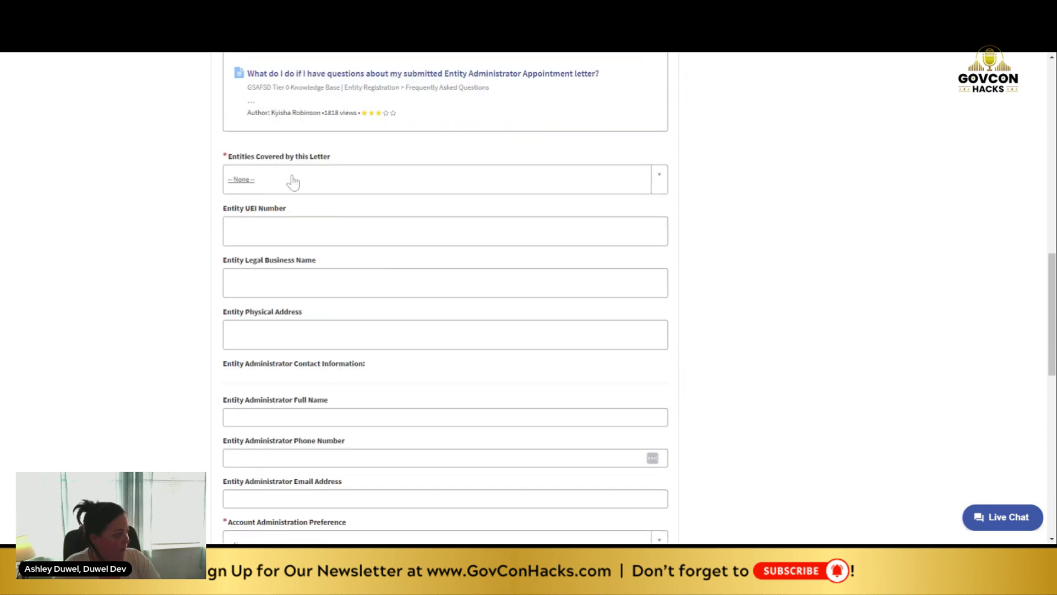
click(292, 181)
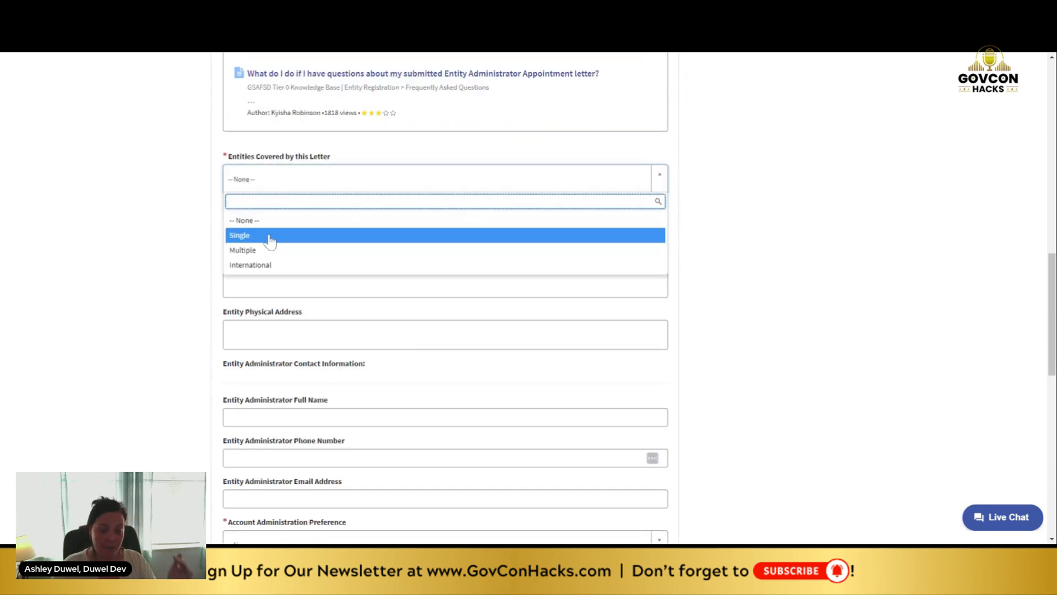
click(256, 236)
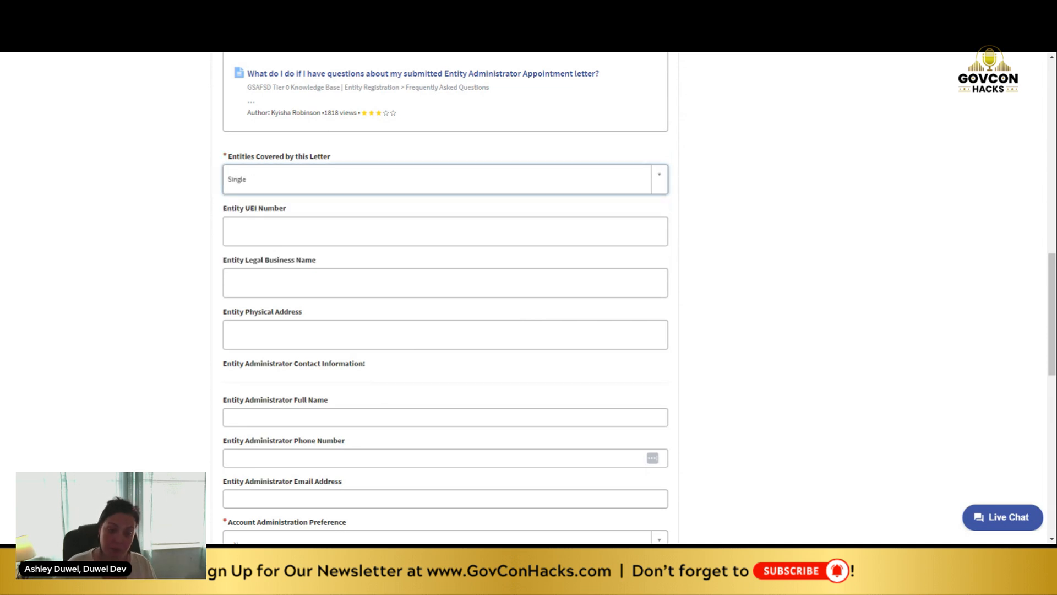
click(445, 231)
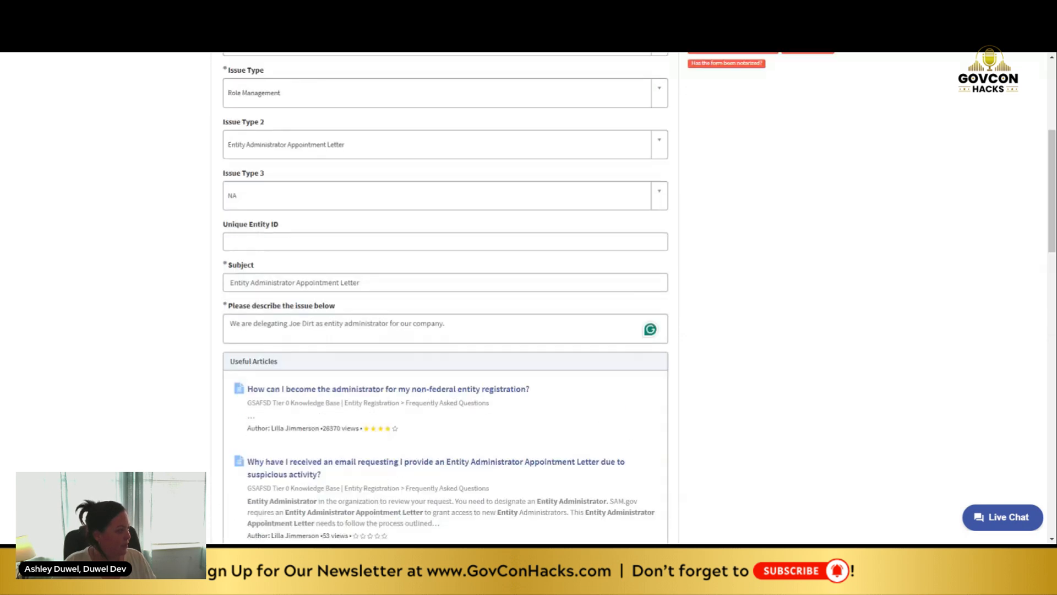
scroll(down, 3)
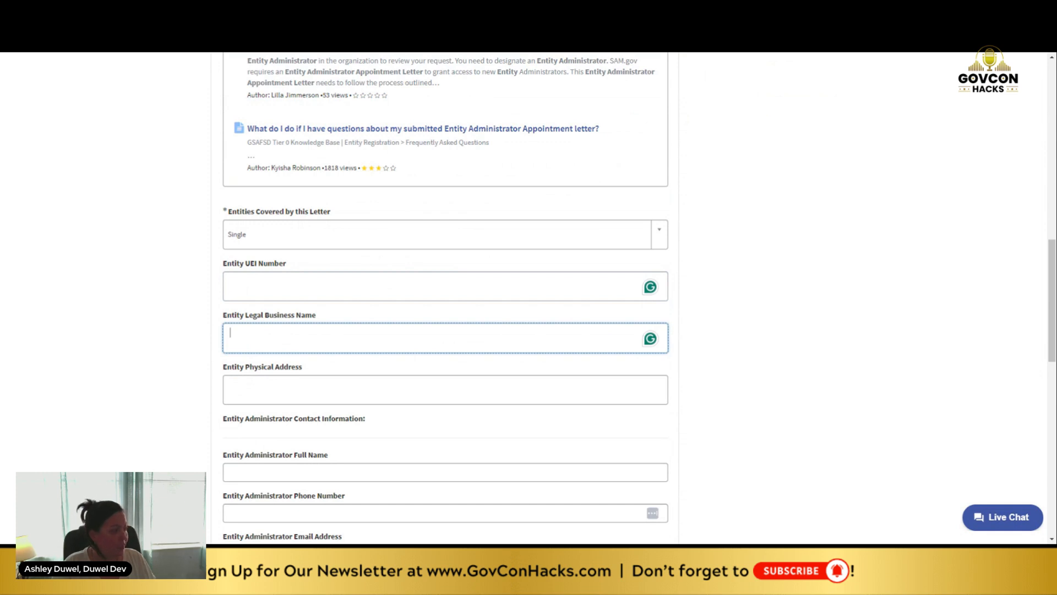
click(445, 389)
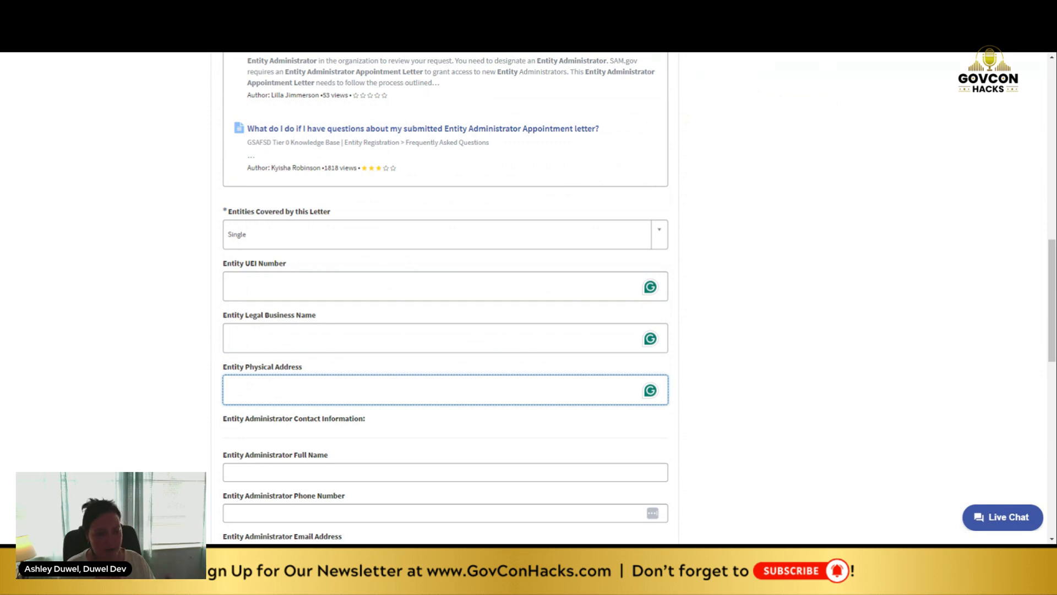
scroll(down, 3)
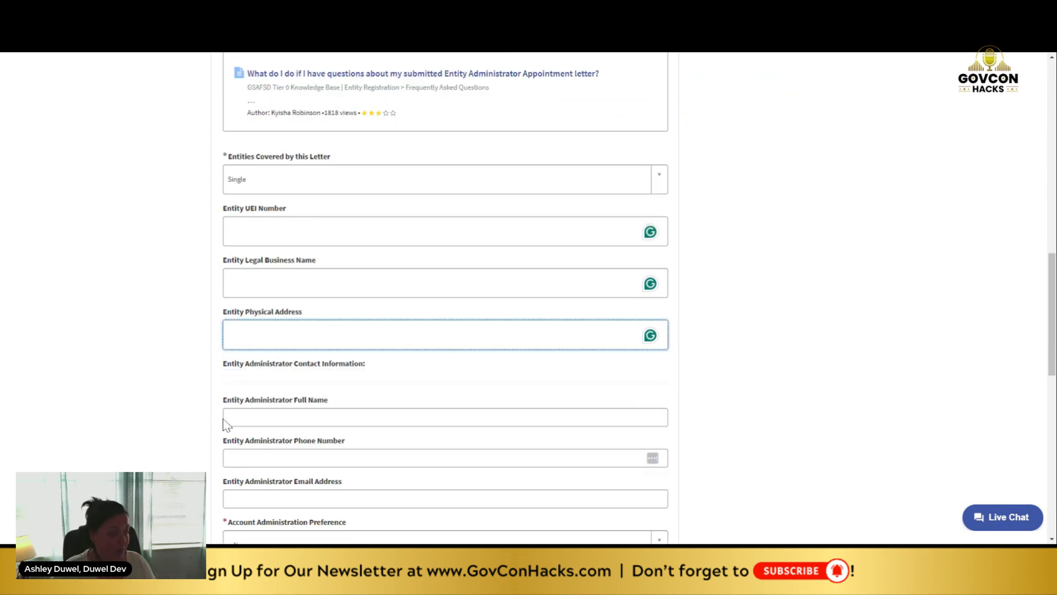
scroll(down, 3)
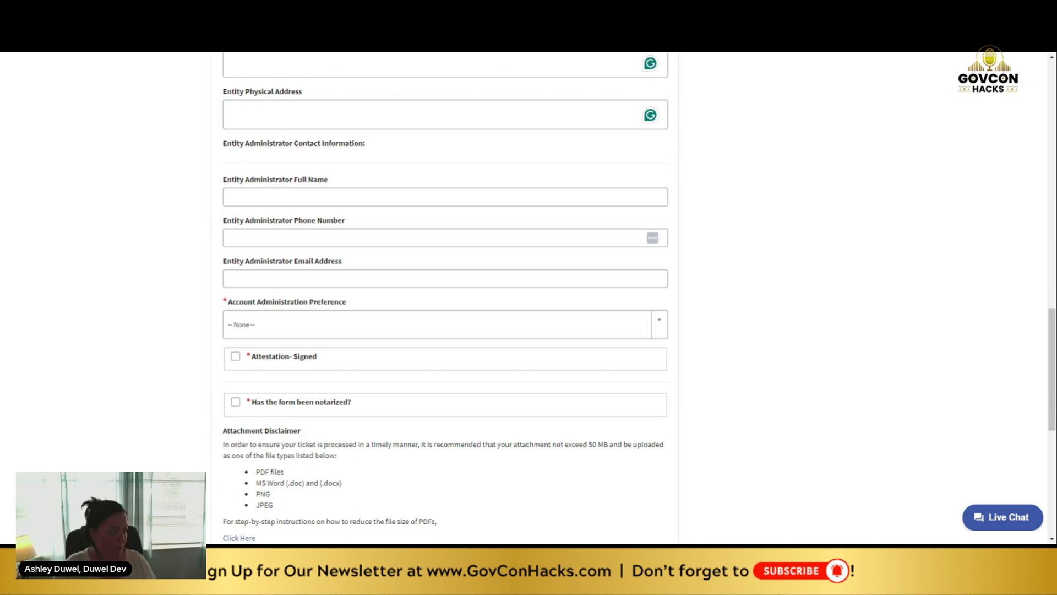
click(442, 324)
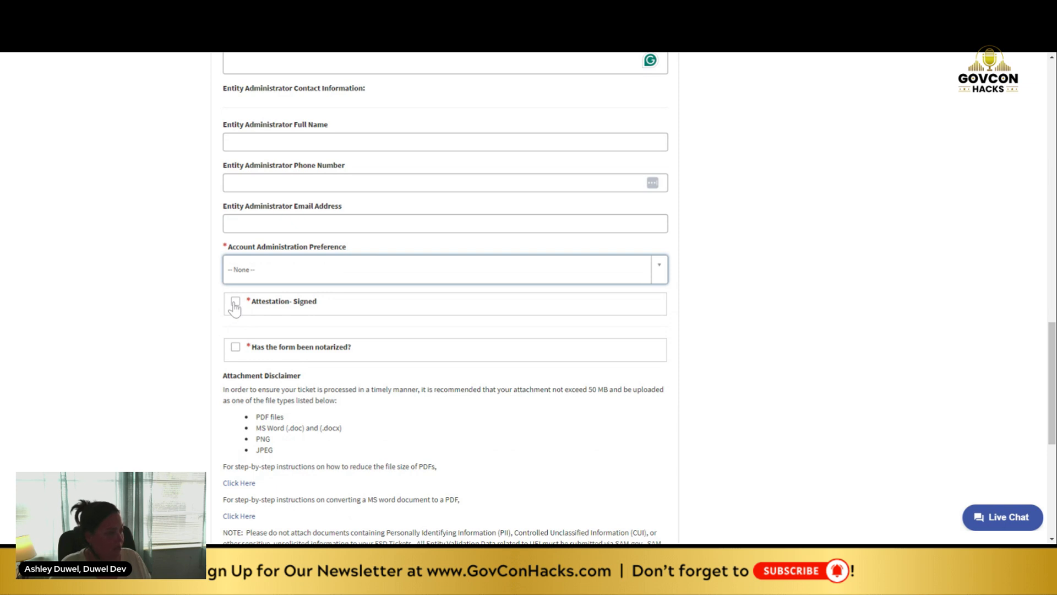
Step: Check the Attestation-Signed and form-notarized confirmation boxes
click(236, 301)
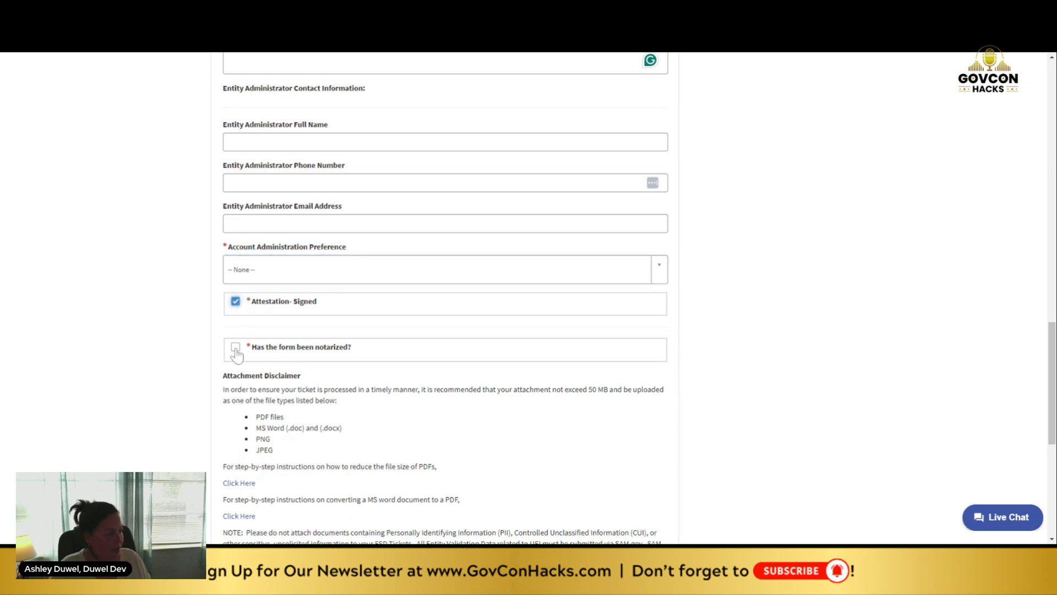
click(235, 347)
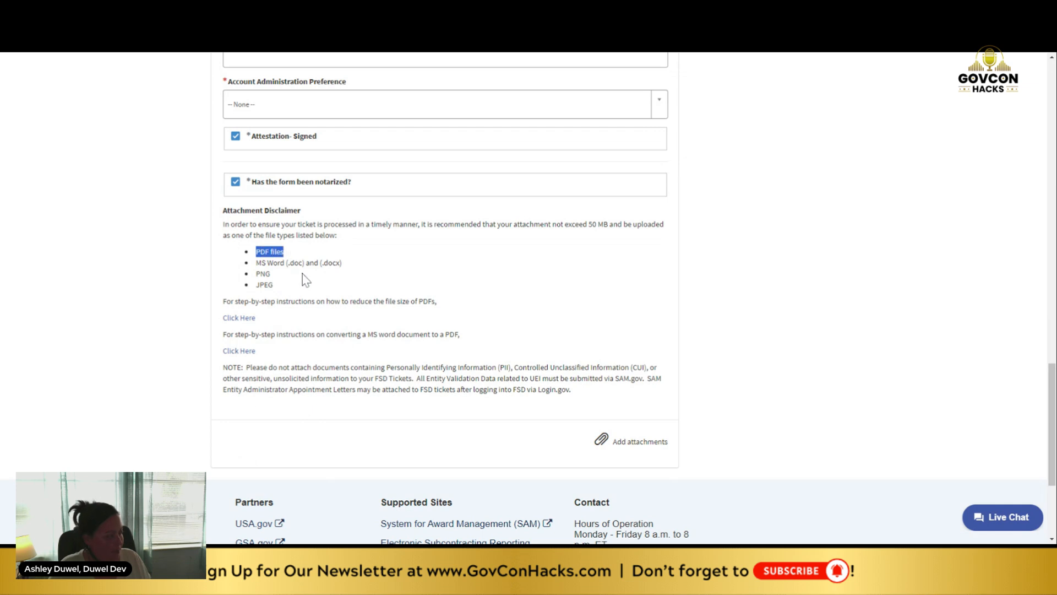
mouse_move(311, 283)
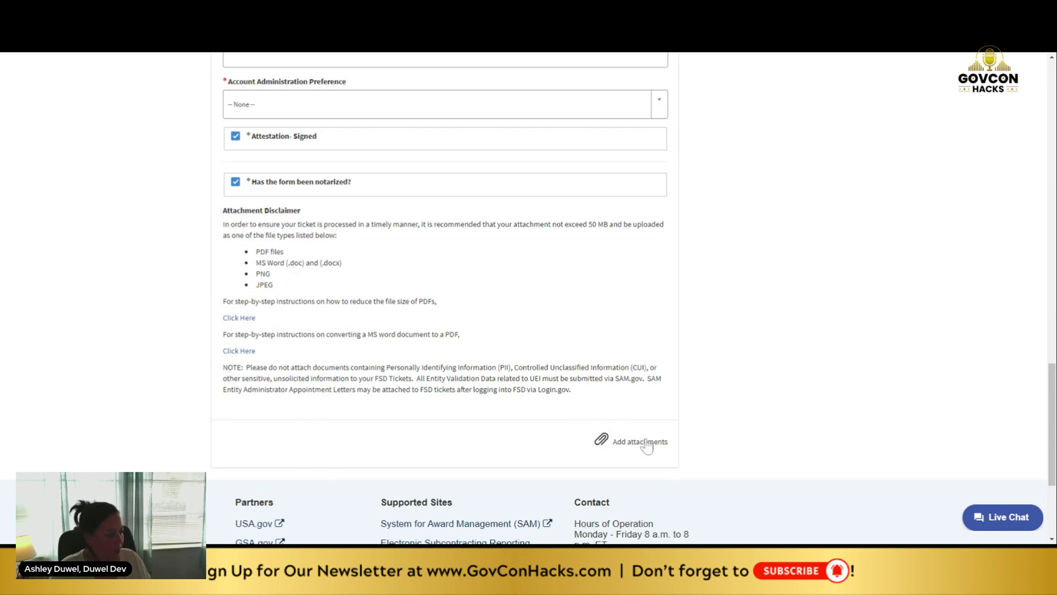
mouse_move(643, 459)
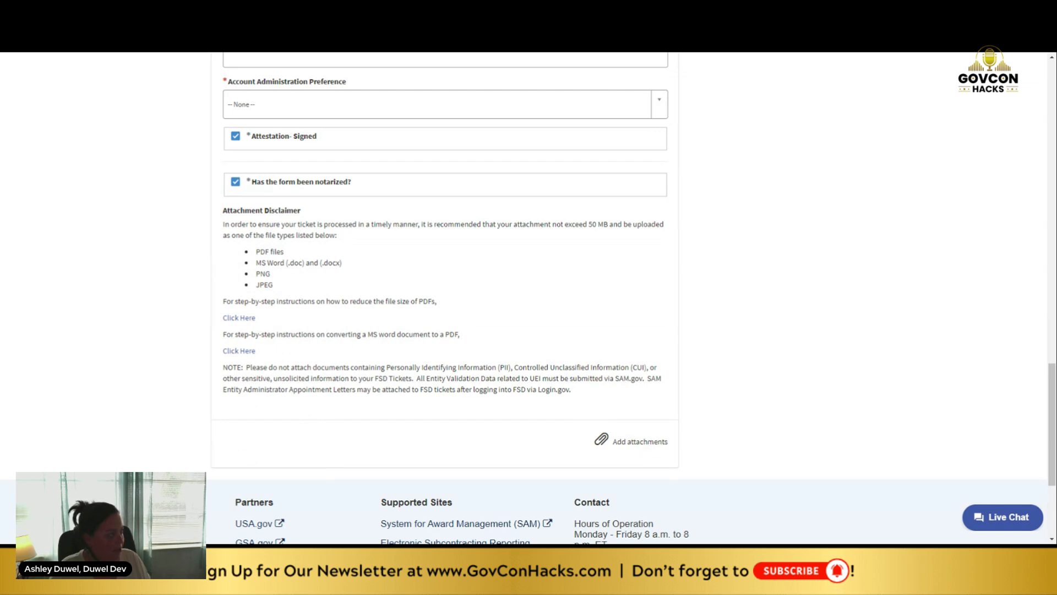
mouse_move(663, 320)
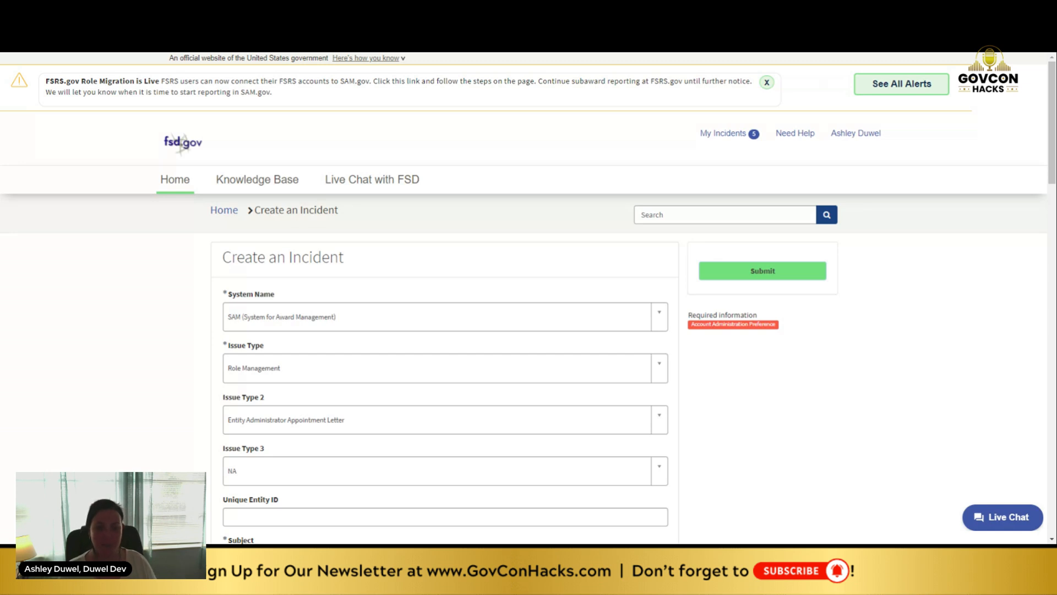
mouse_move(725, 149)
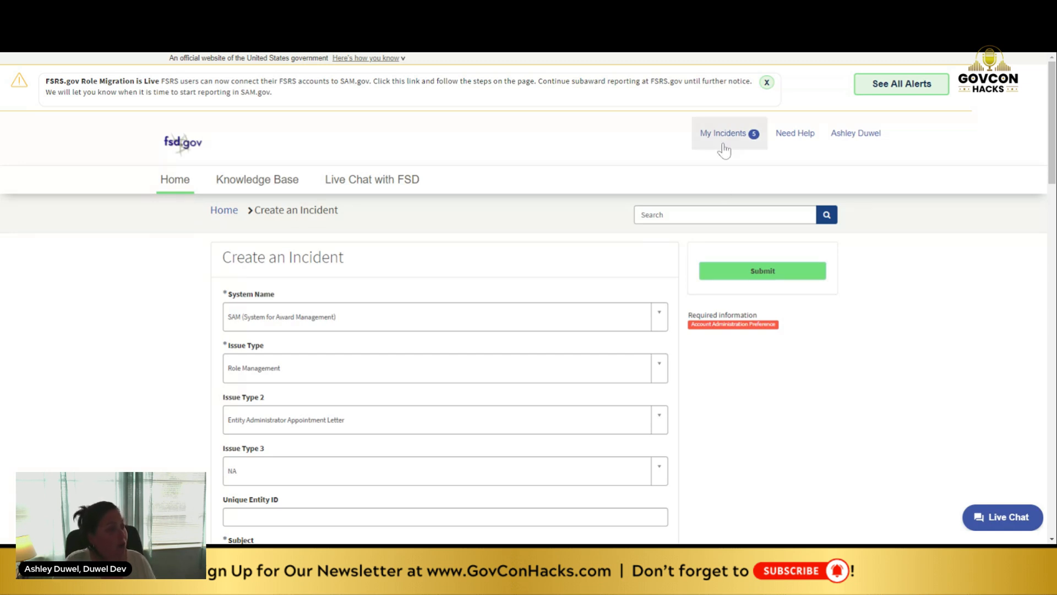
click(727, 133)
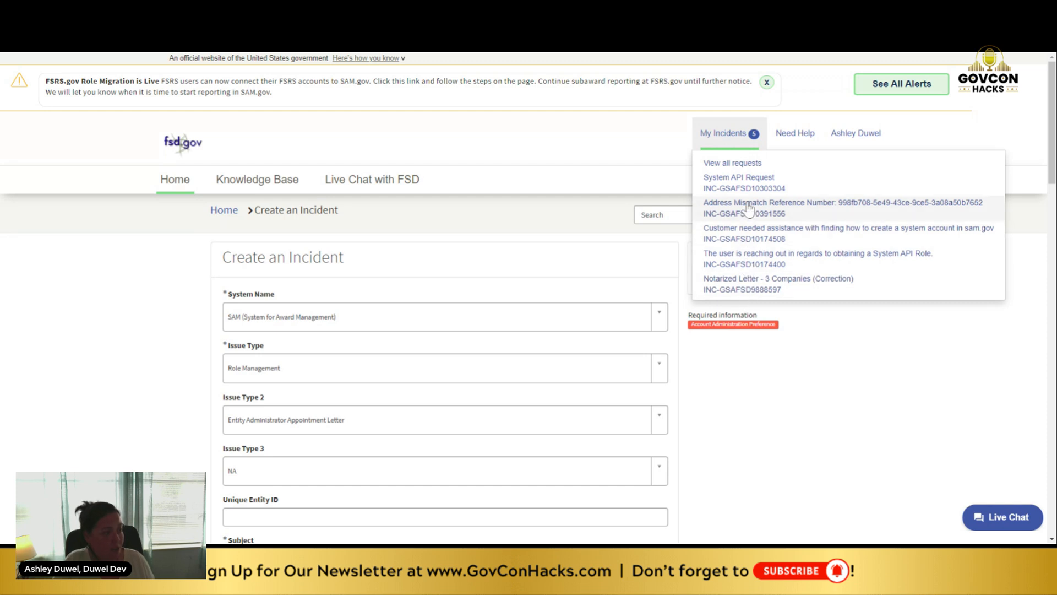
mouse_move(748, 295)
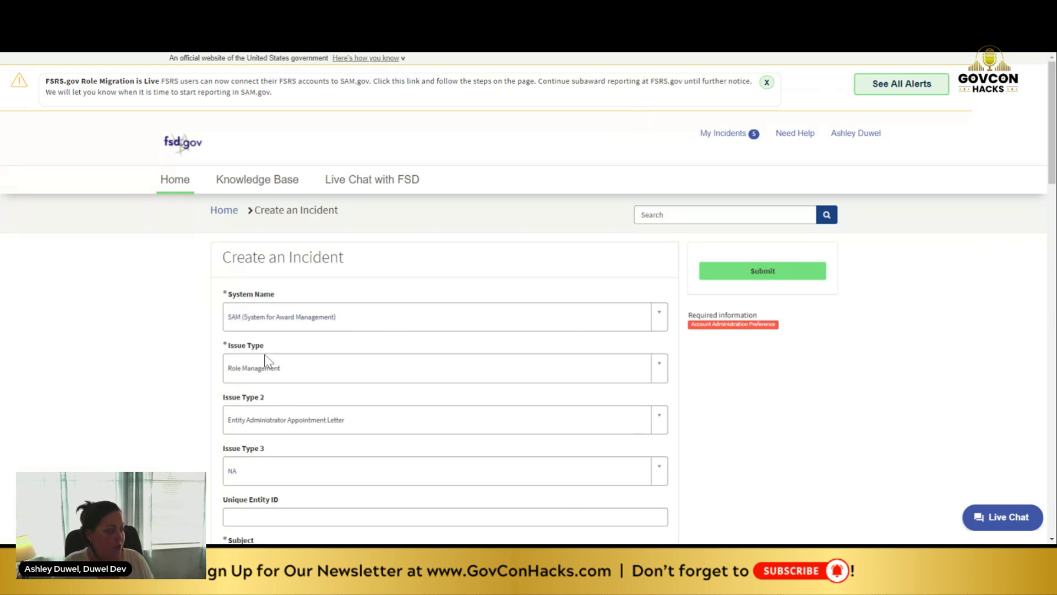
mouse_move(632, 484)
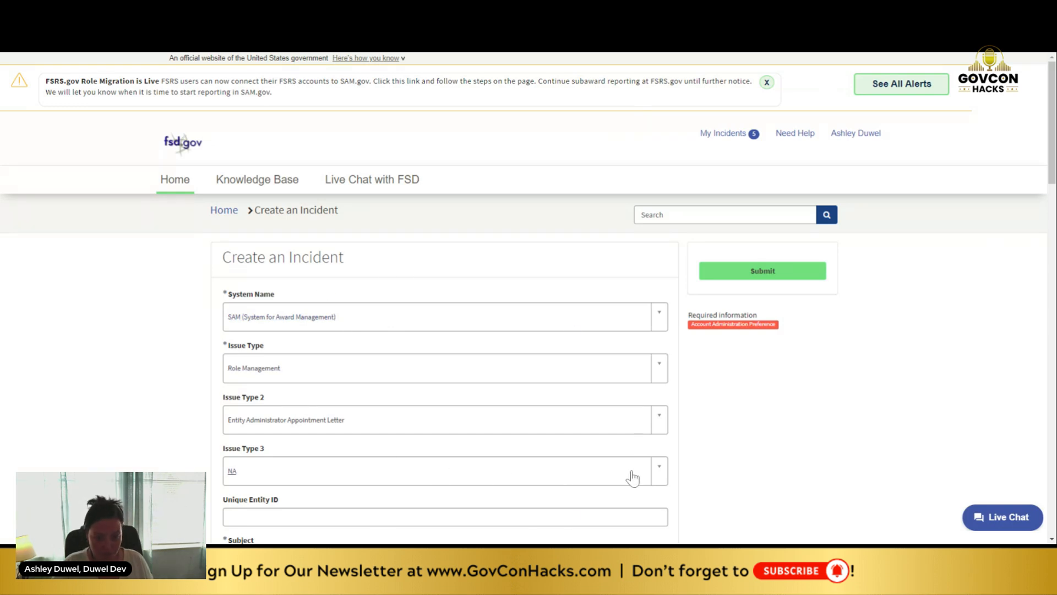